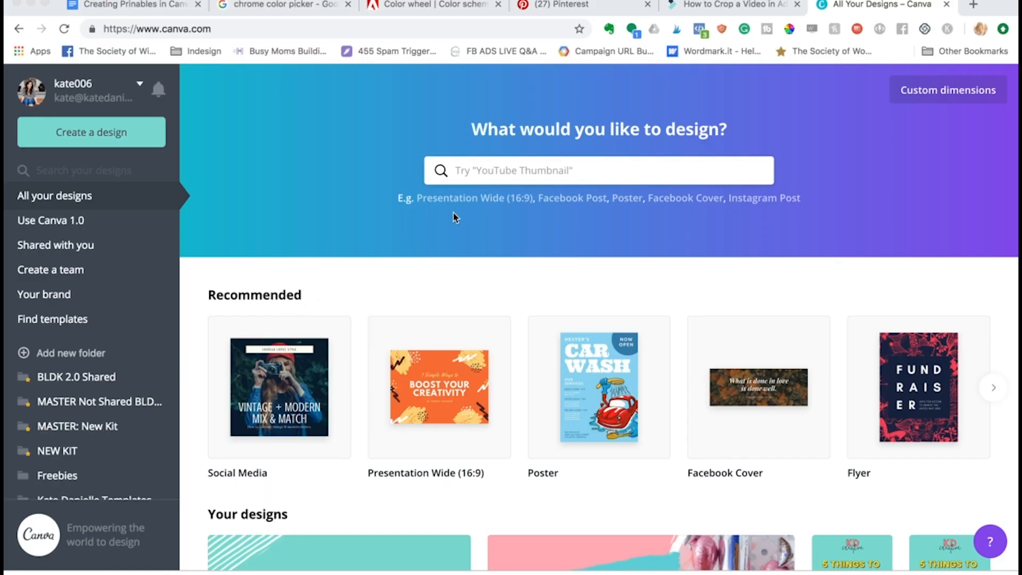
- Search designs for "web" and start a new Website (1350 × 650 px) design
click(597, 170)
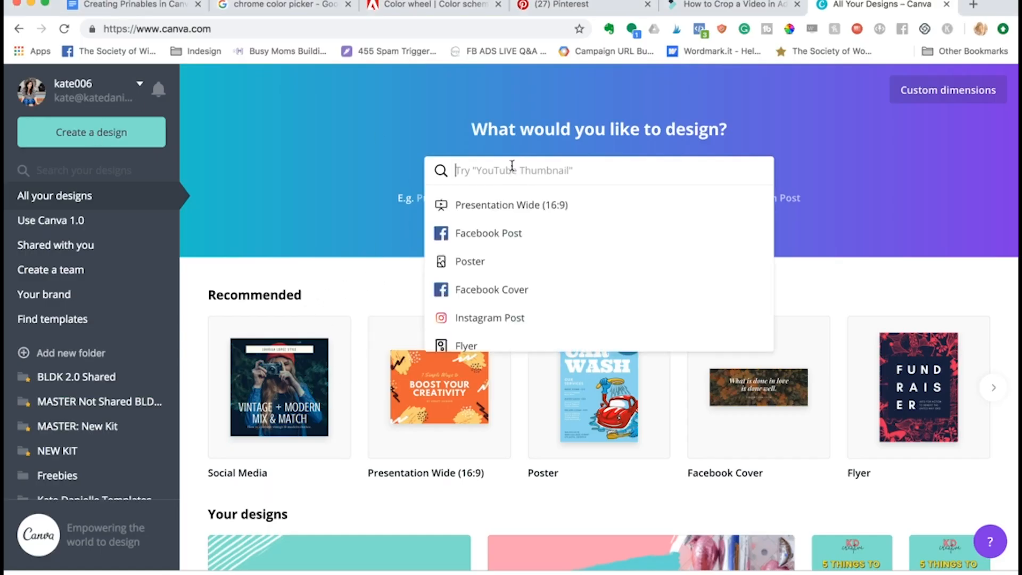
text(web)
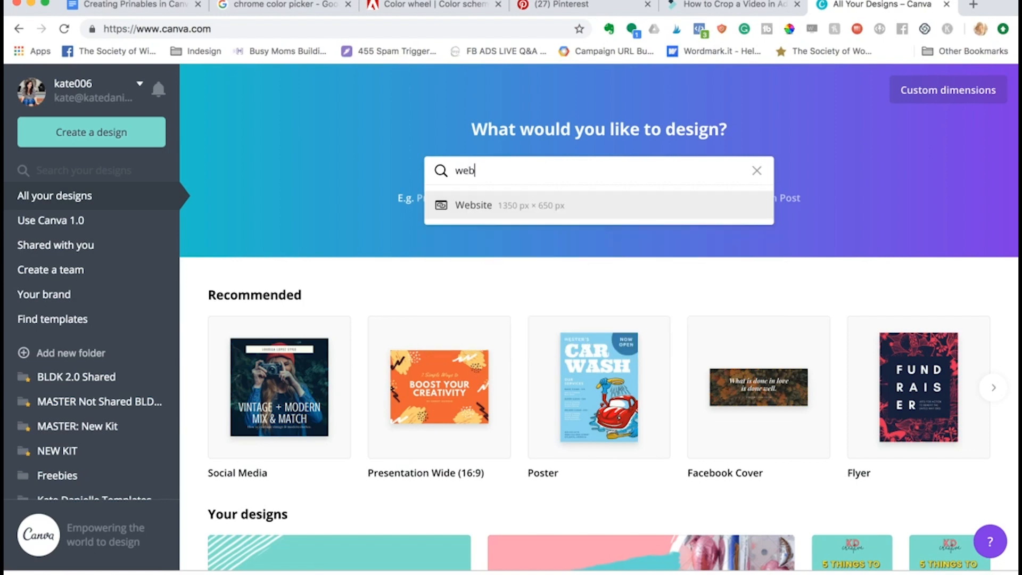
mouse_move(468, 218)
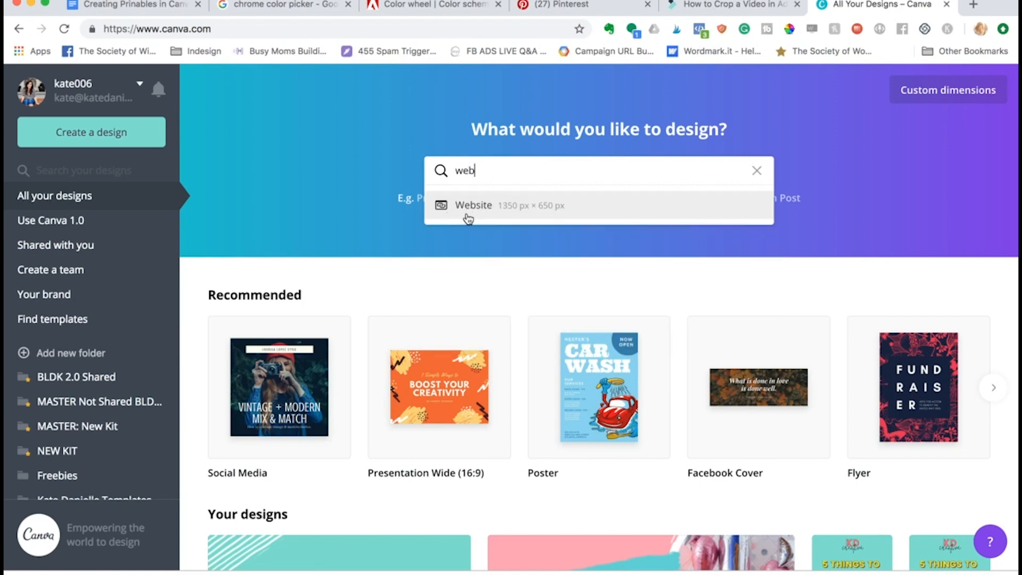
click(473, 205)
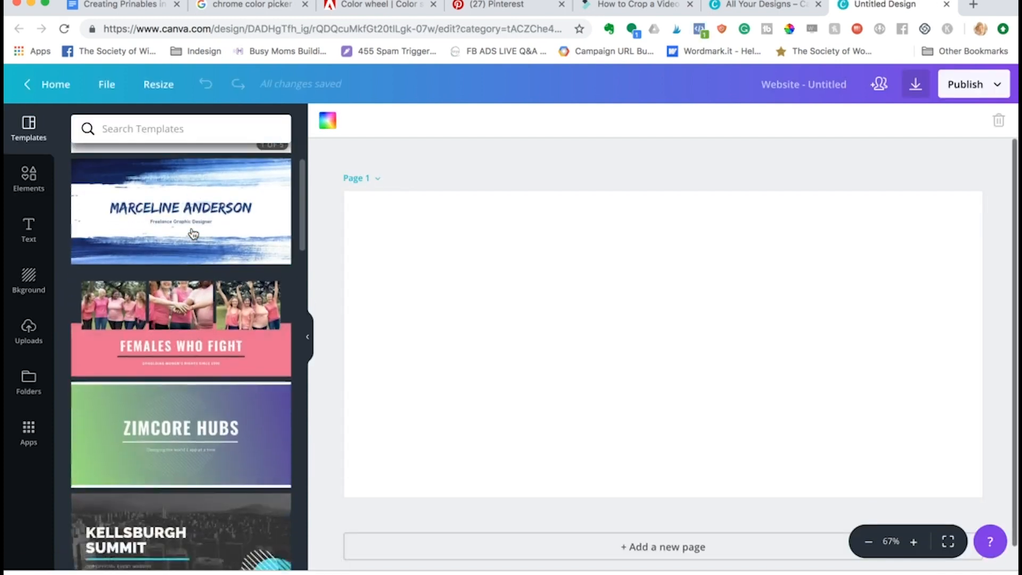
- Scroll the website templates to the Pink Events Planner Portfolio Website set
scroll(down, 3)
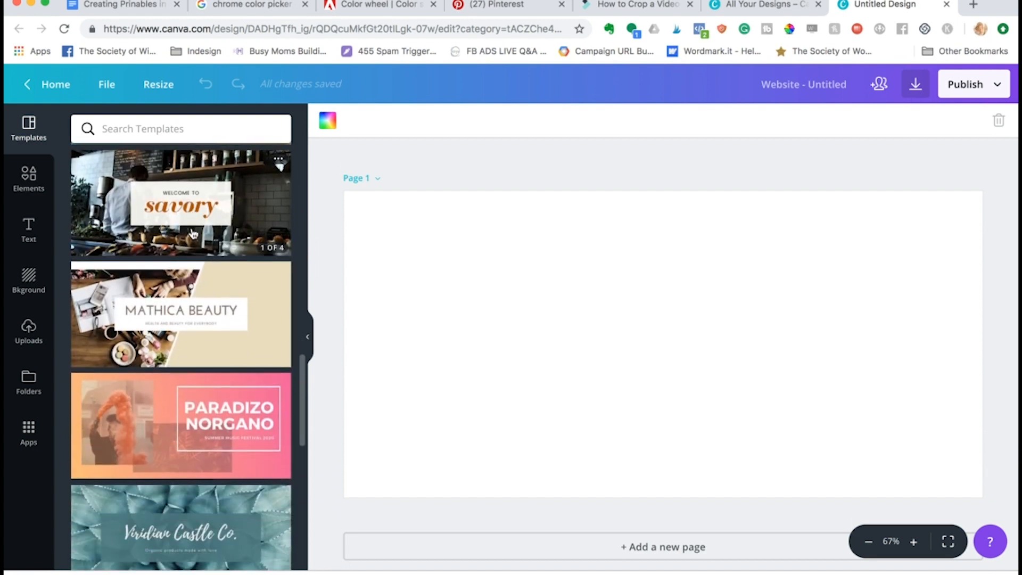
scroll(down, 3)
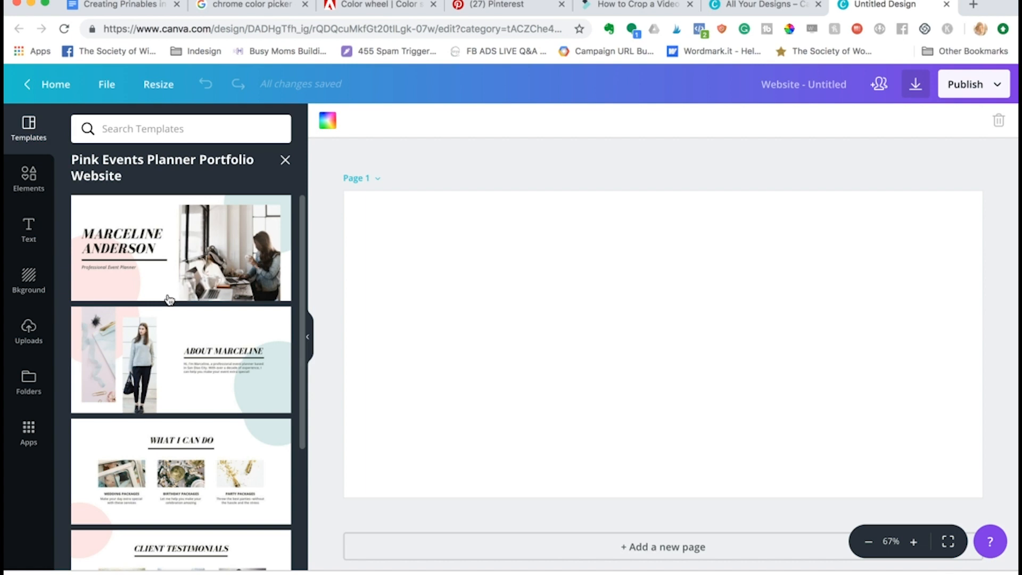
mouse_move(225, 297)
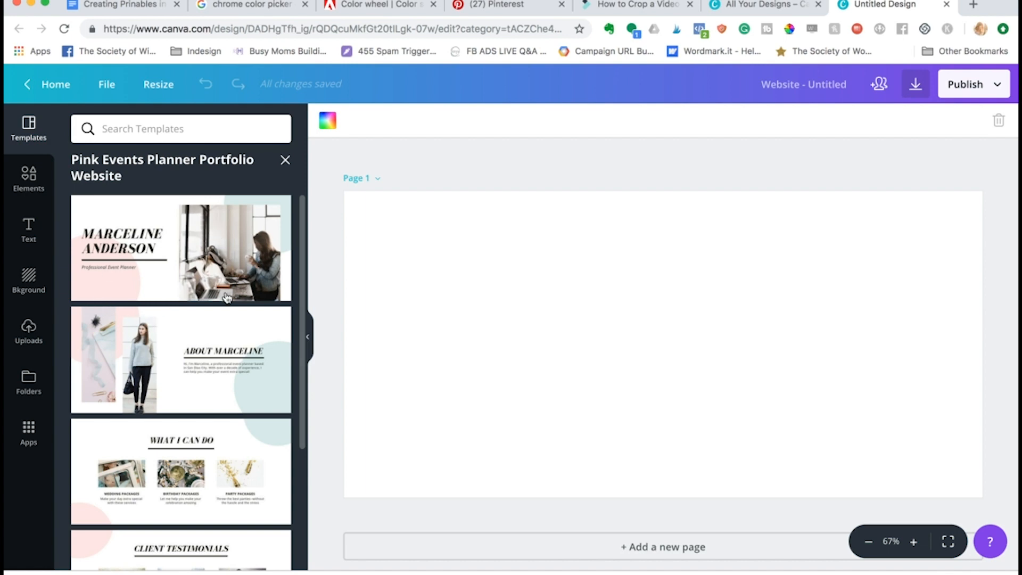
scroll(down, 3)
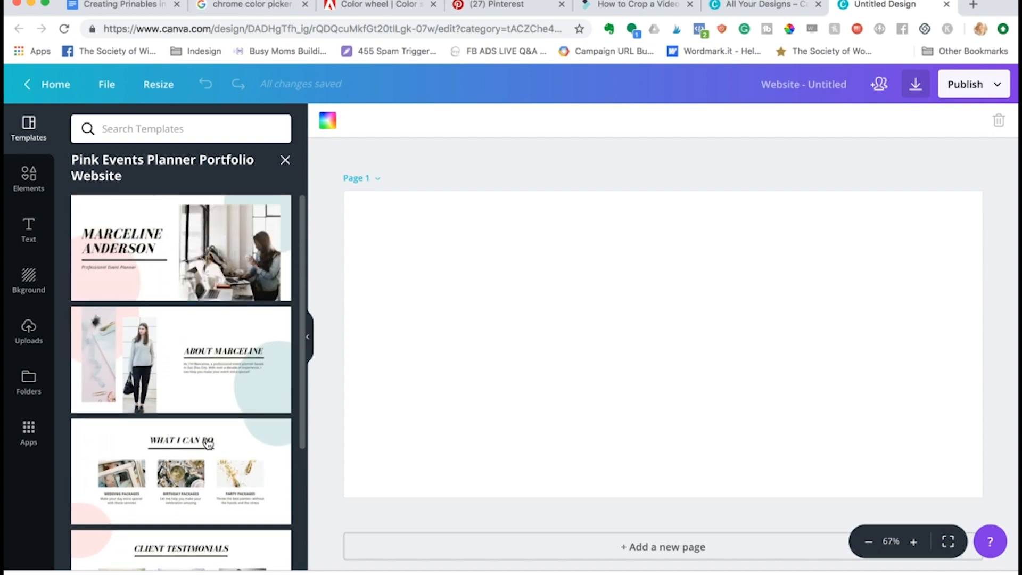
- Apply the event planner cover page and change the headline name to KATE DANIELLE
click(181, 248)
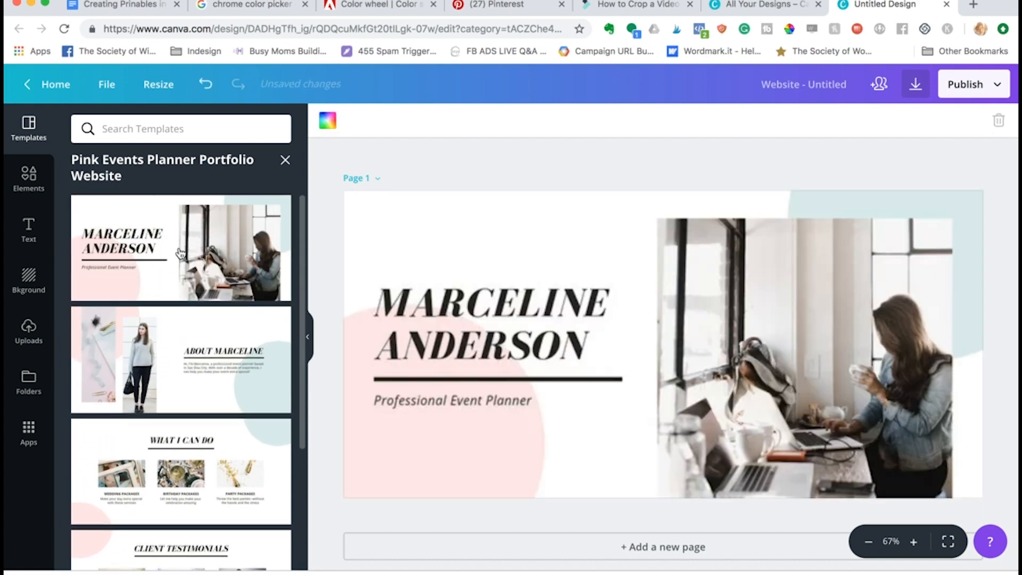
click(498, 325)
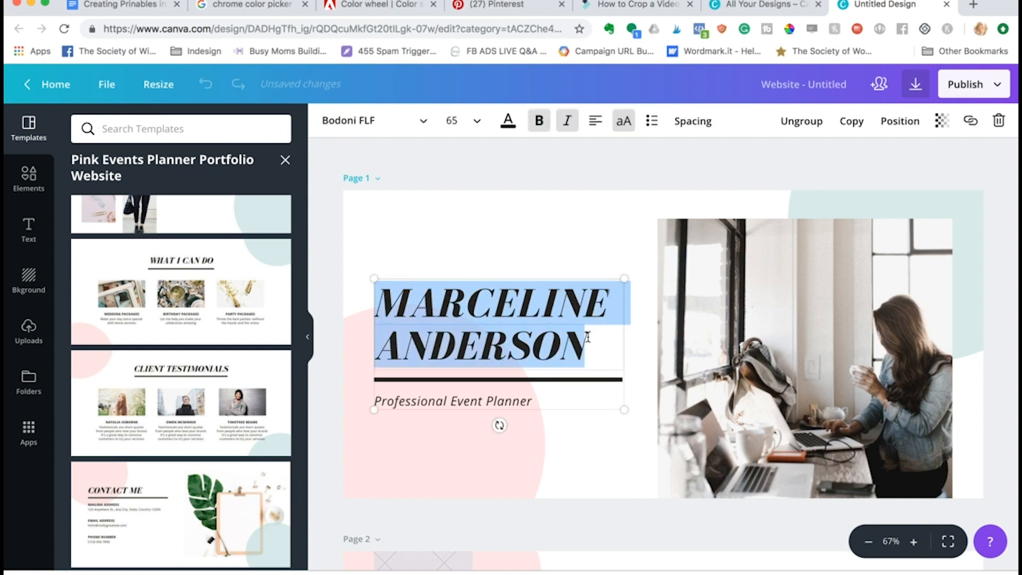
text(KATE DANI)
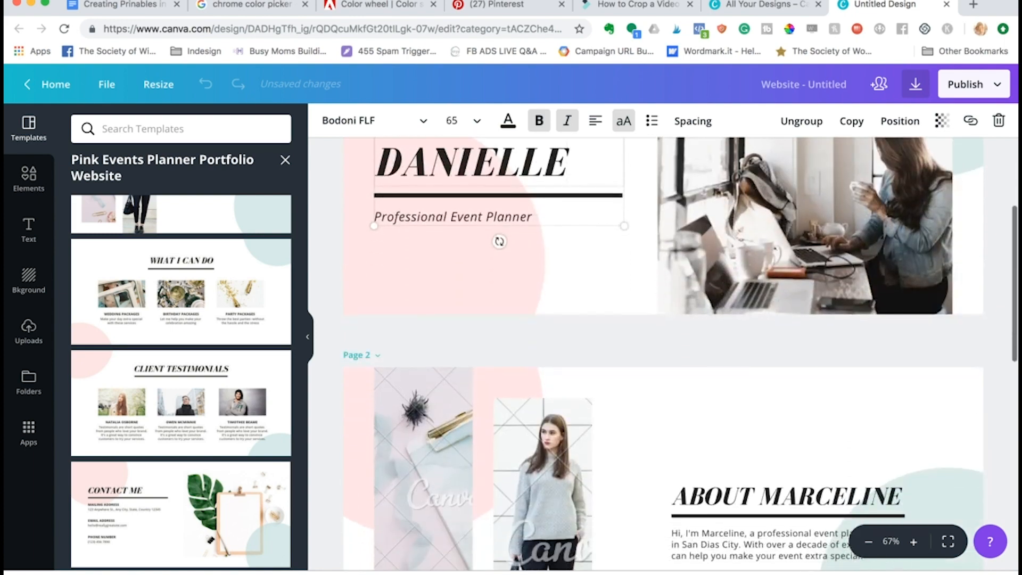
scroll(down, 3)
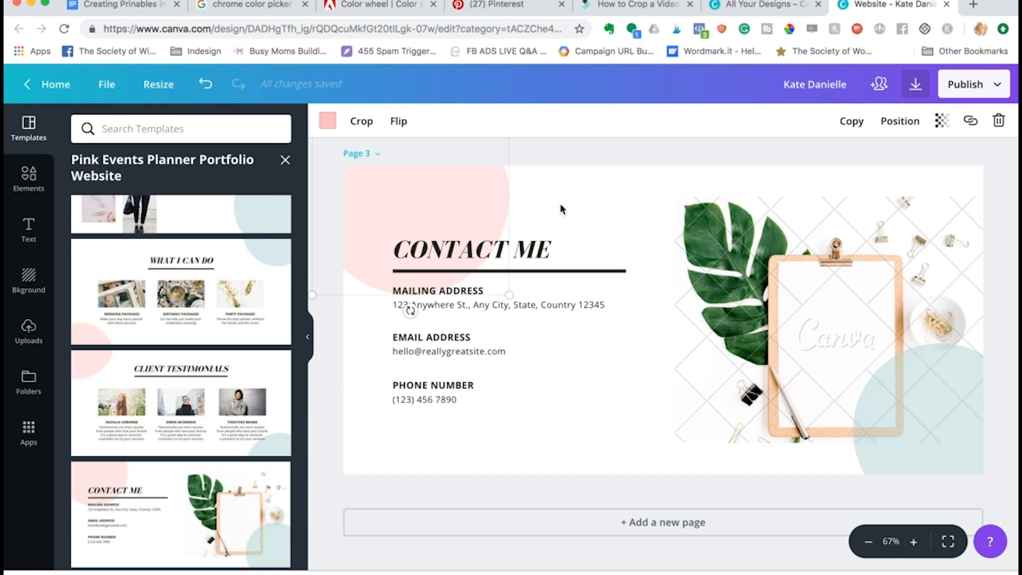
mouse_move(645, 281)
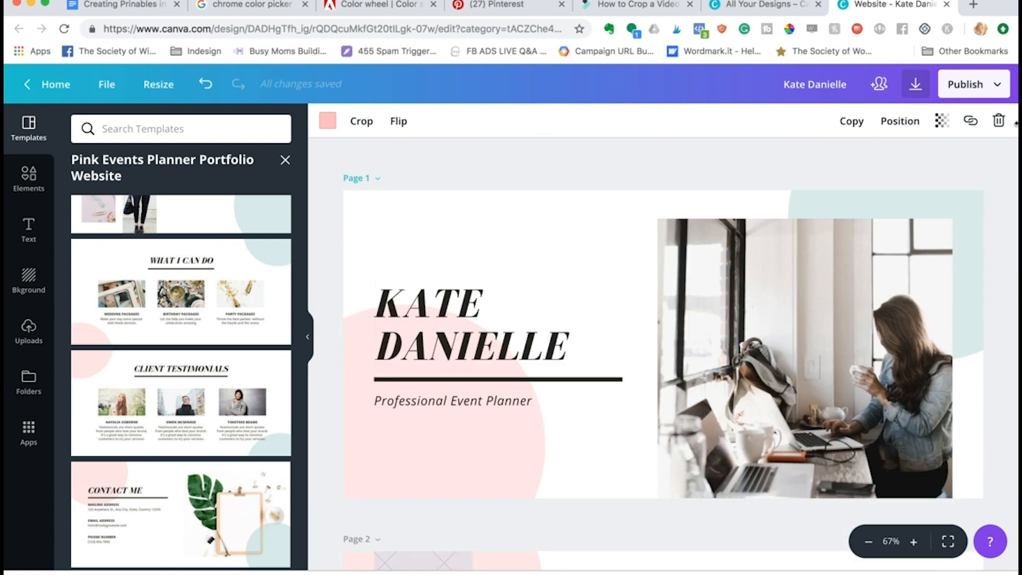
mouse_move(977, 90)
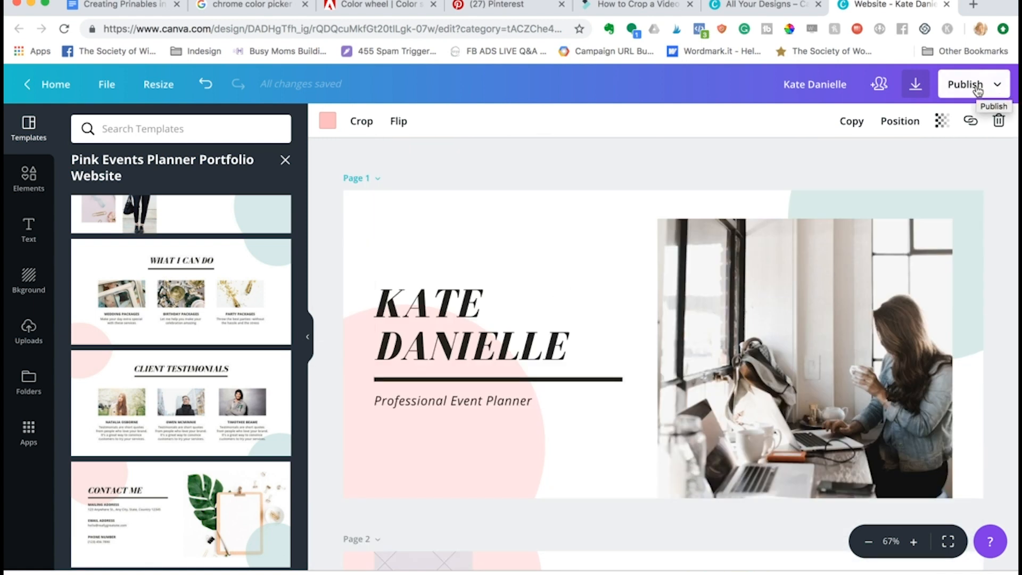
- Choose Website publishing and review the web styles, keeping Scrolling selected
click(965, 84)
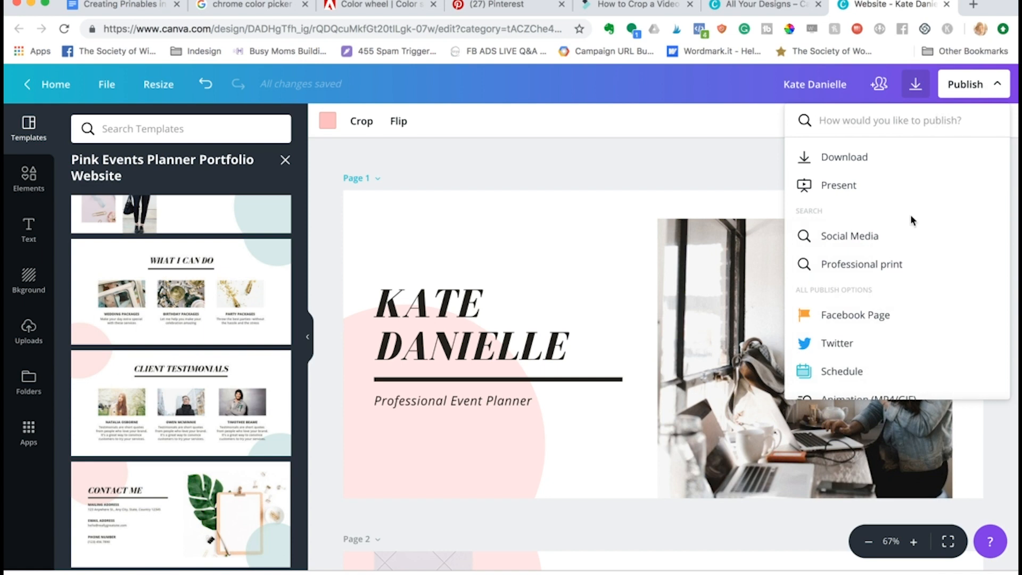
scroll(down, 3)
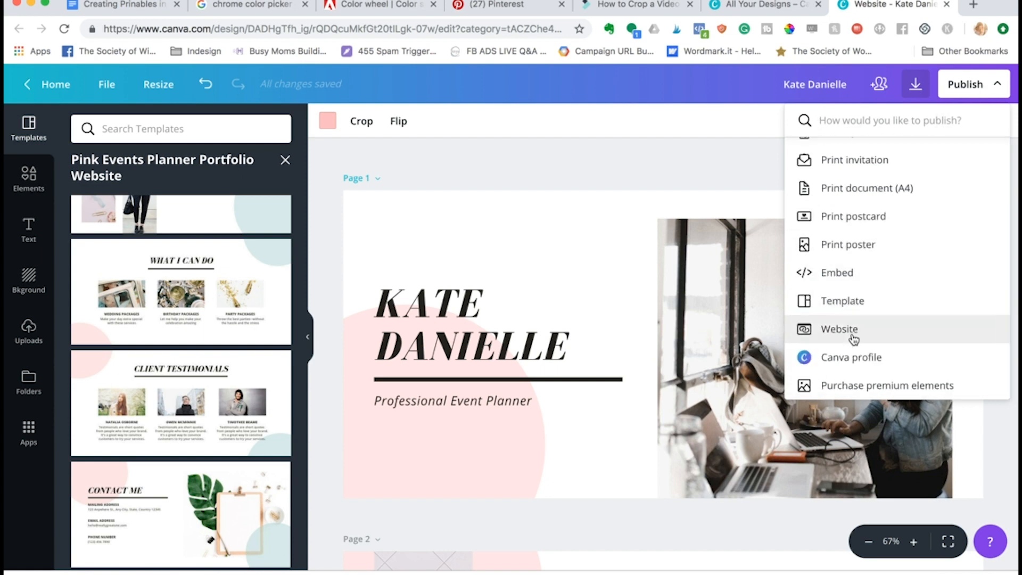
click(839, 329)
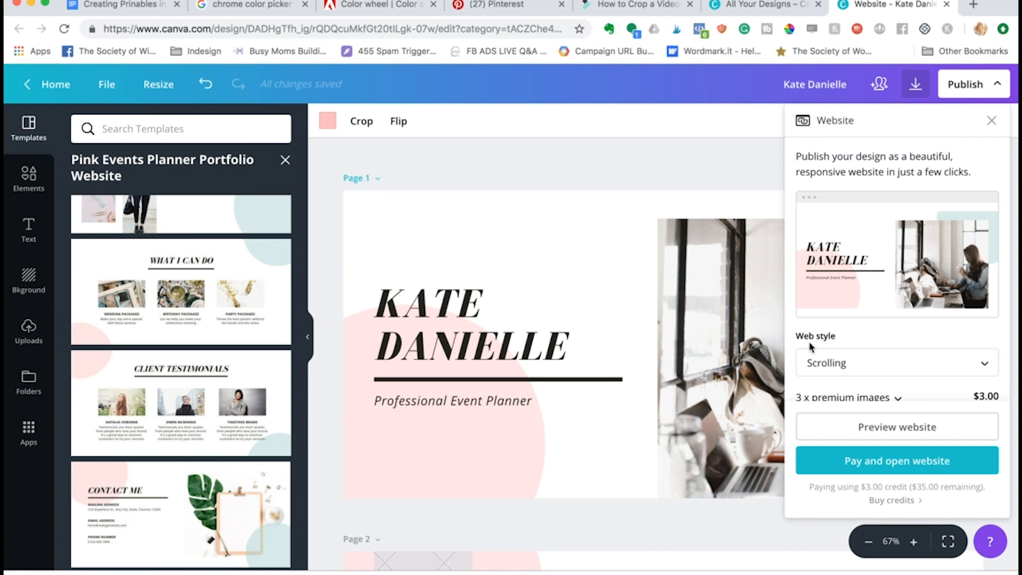
click(896, 363)
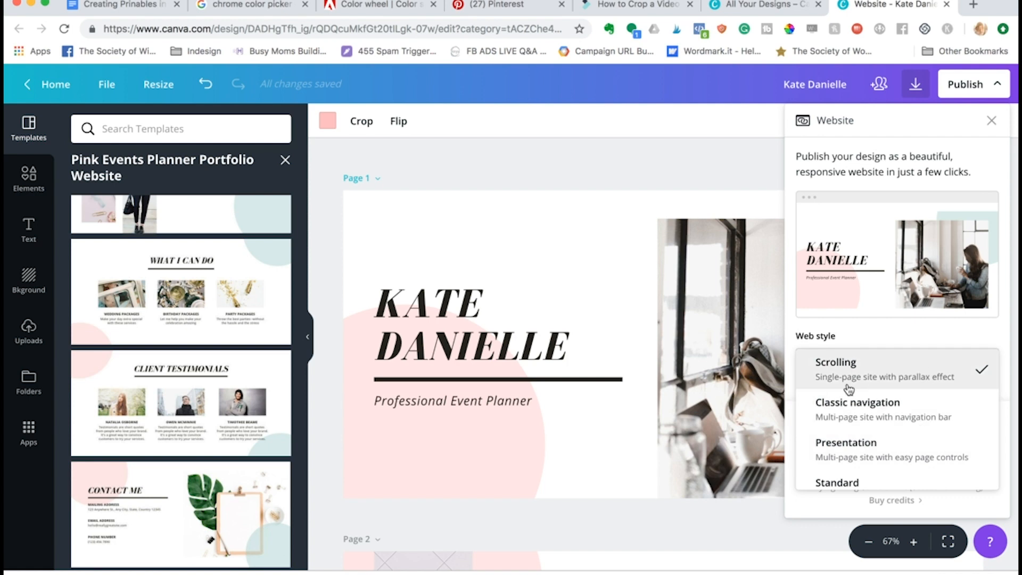
mouse_move(544, 390)
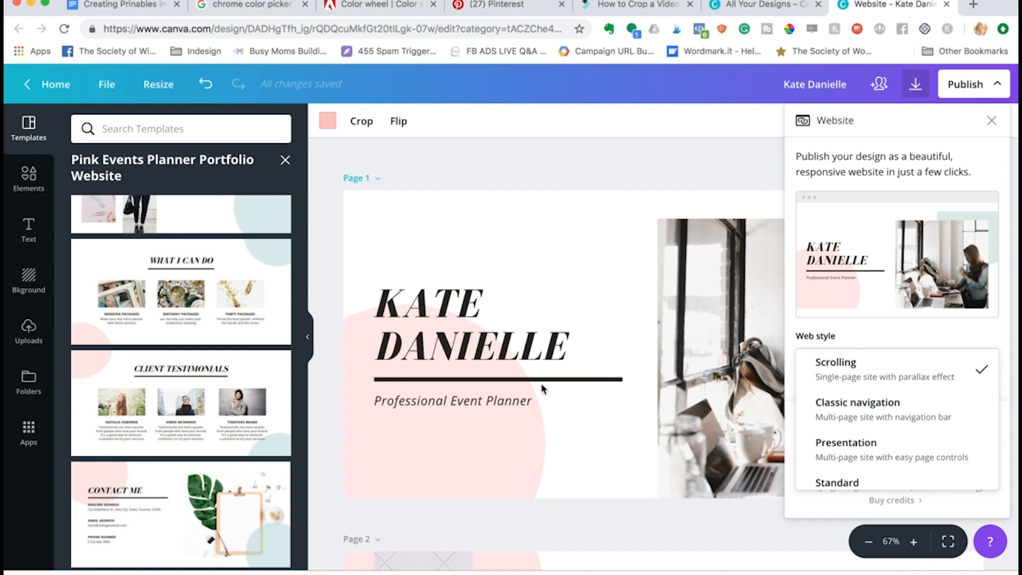
mouse_move(504, 473)
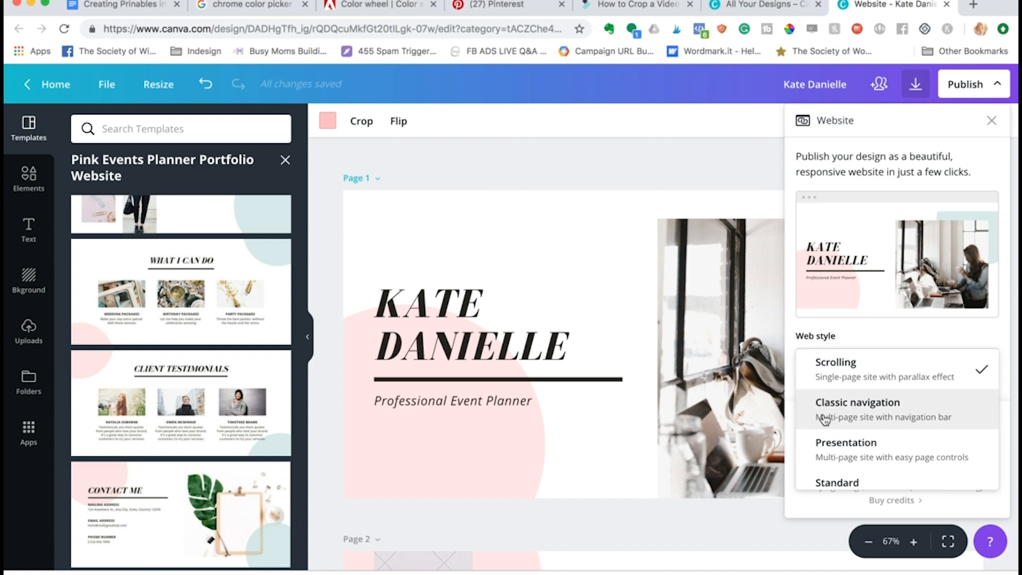
mouse_move(823, 421)
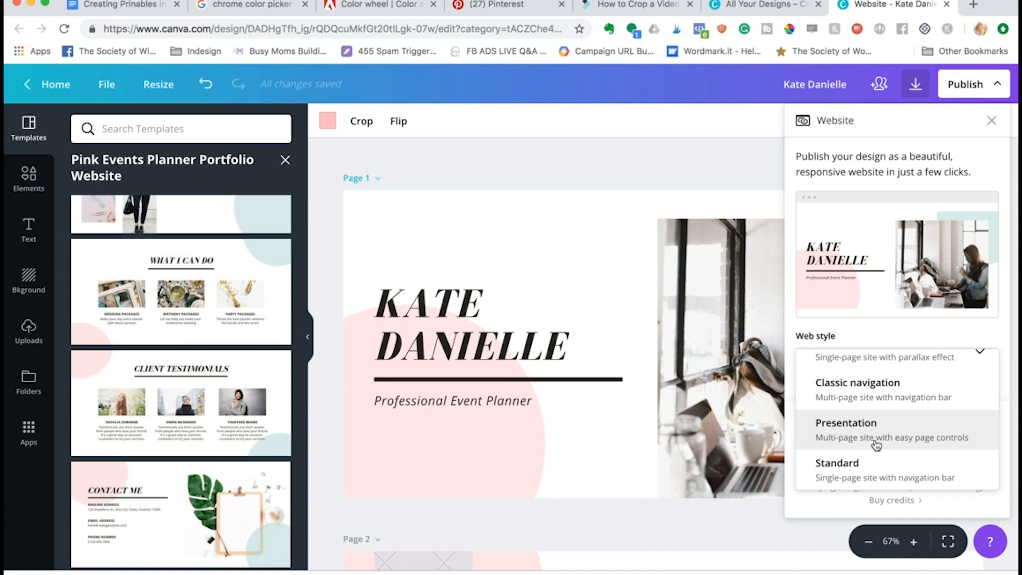
mouse_move(831, 480)
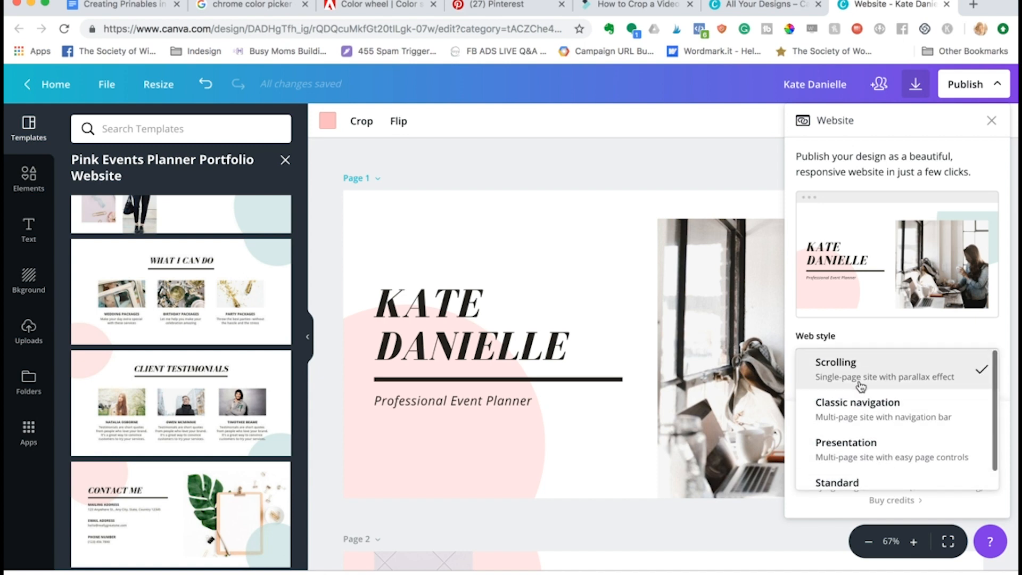
scroll(down, 3)
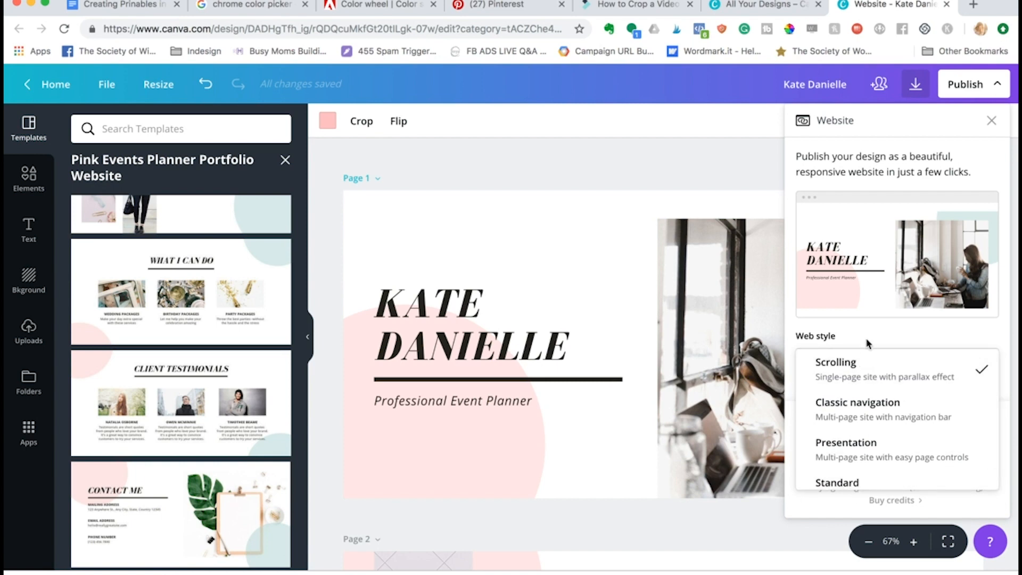
click(835, 362)
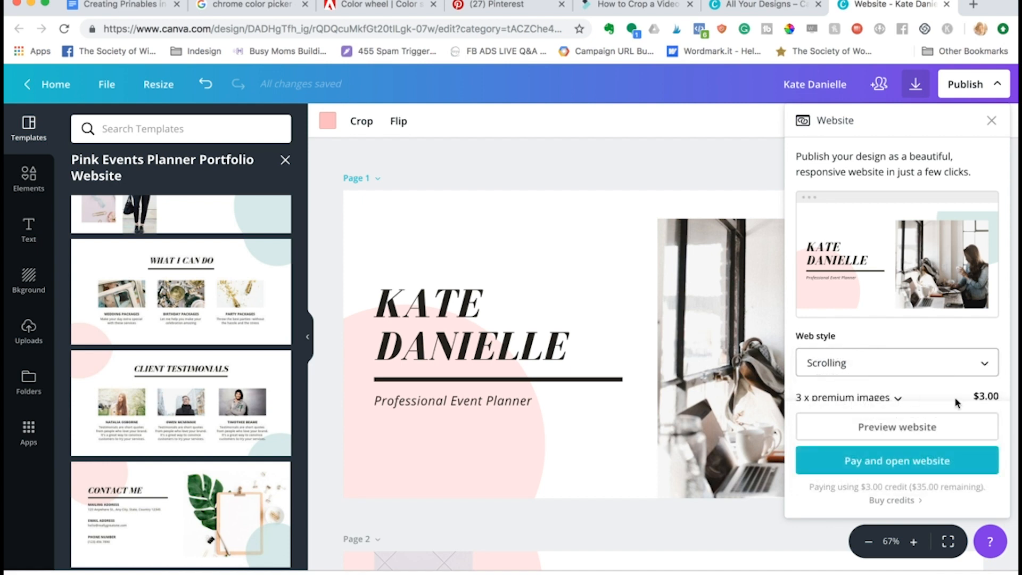
scroll(down, 3)
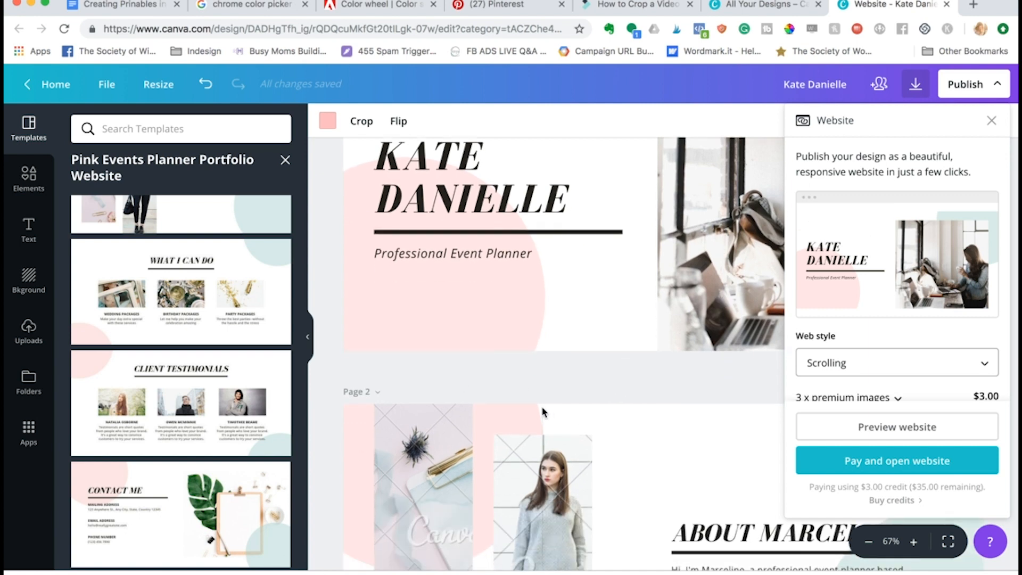
mouse_move(795, 440)
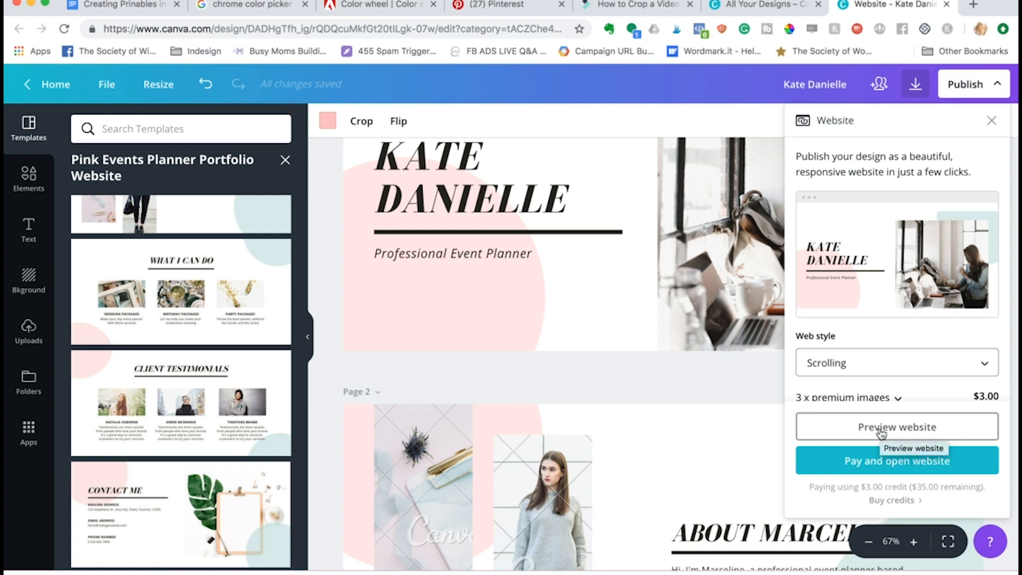
- Set the web style to Classic navigation and preview the website
click(896, 426)
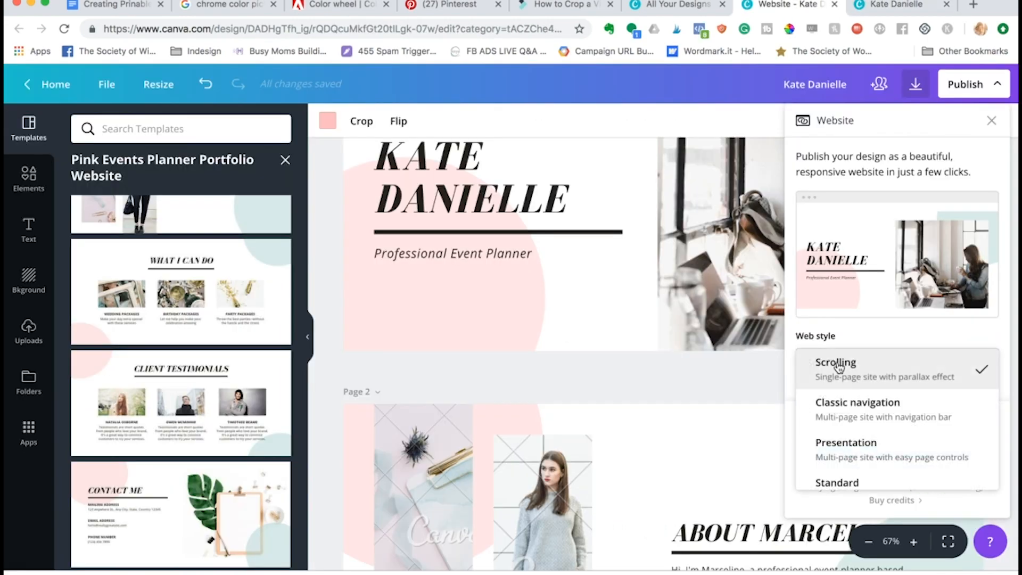
click(858, 403)
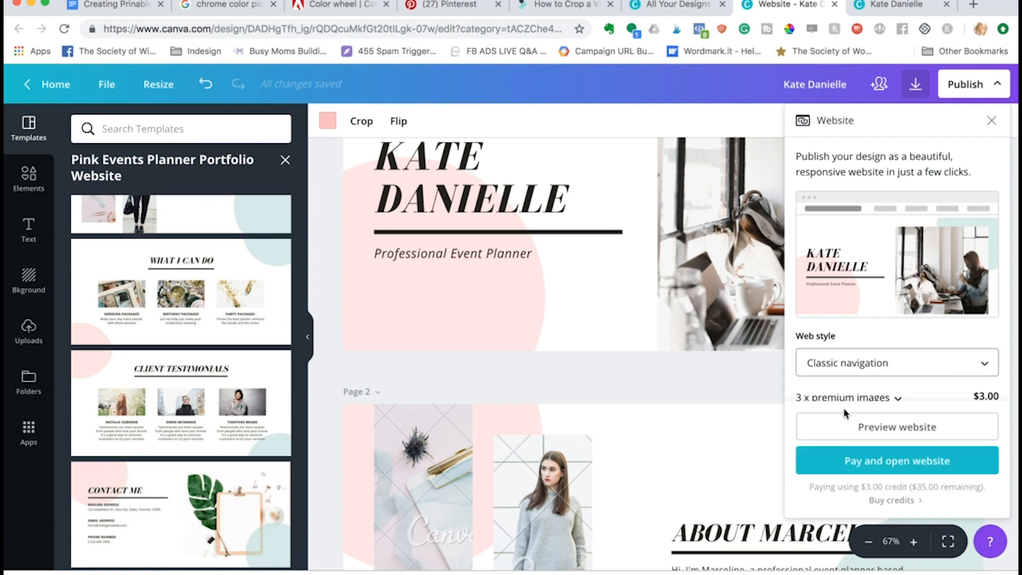
click(896, 461)
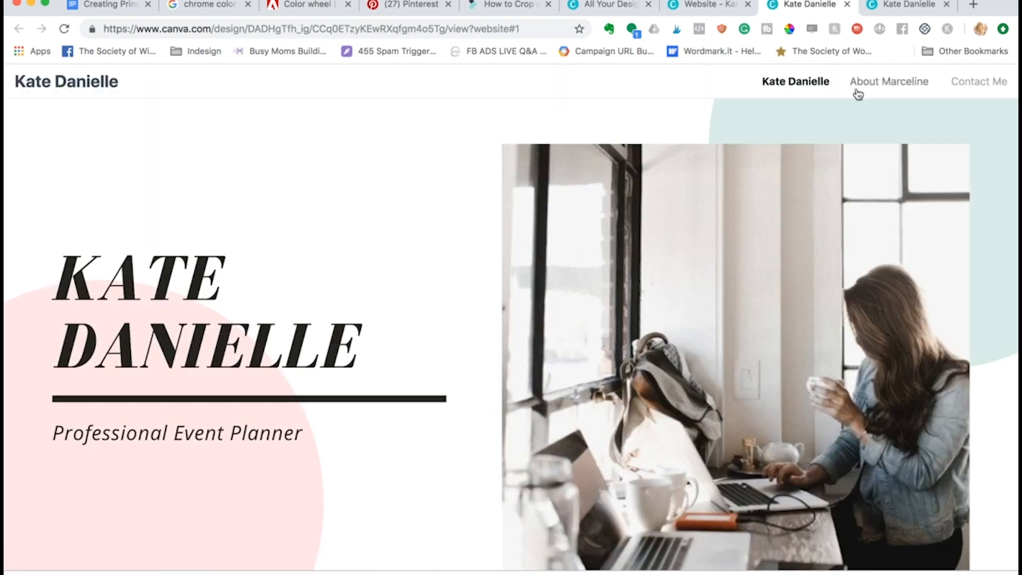
- View the About Marceline and Contact Me pages from the preview's navigation bar
click(889, 81)
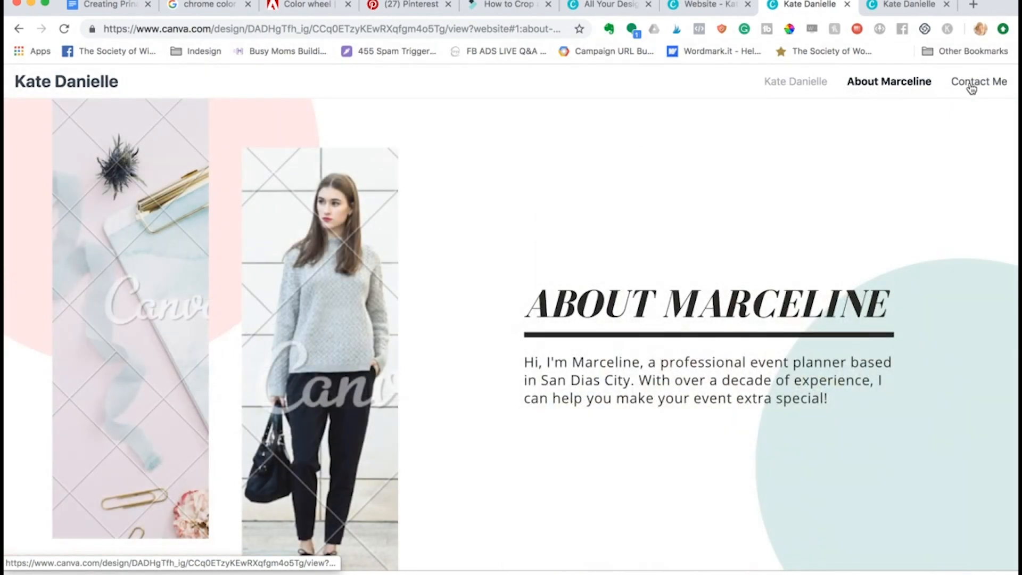
click(794, 82)
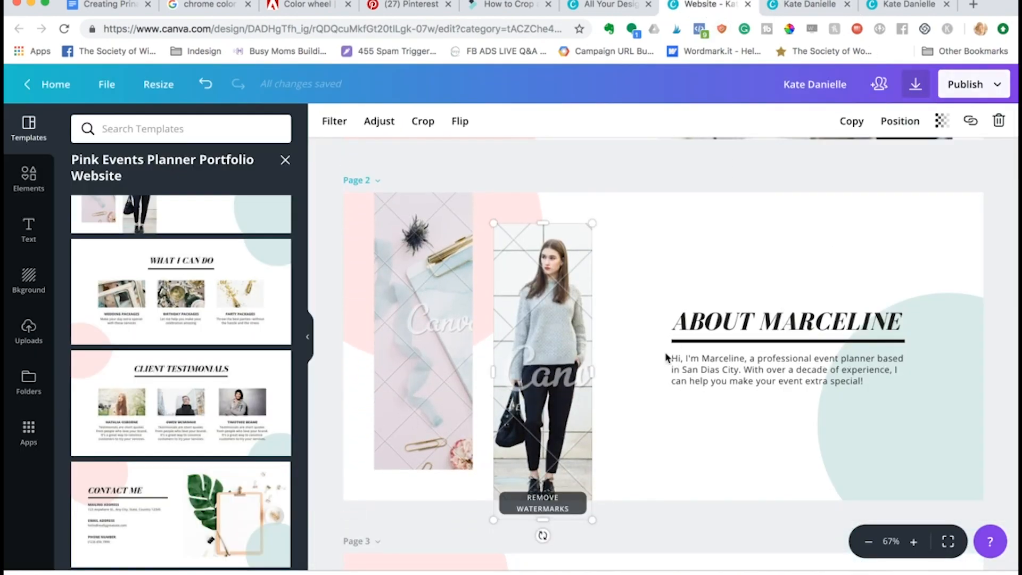
- Rename page 2 of the design to "About Kate"
scroll(down, 3)
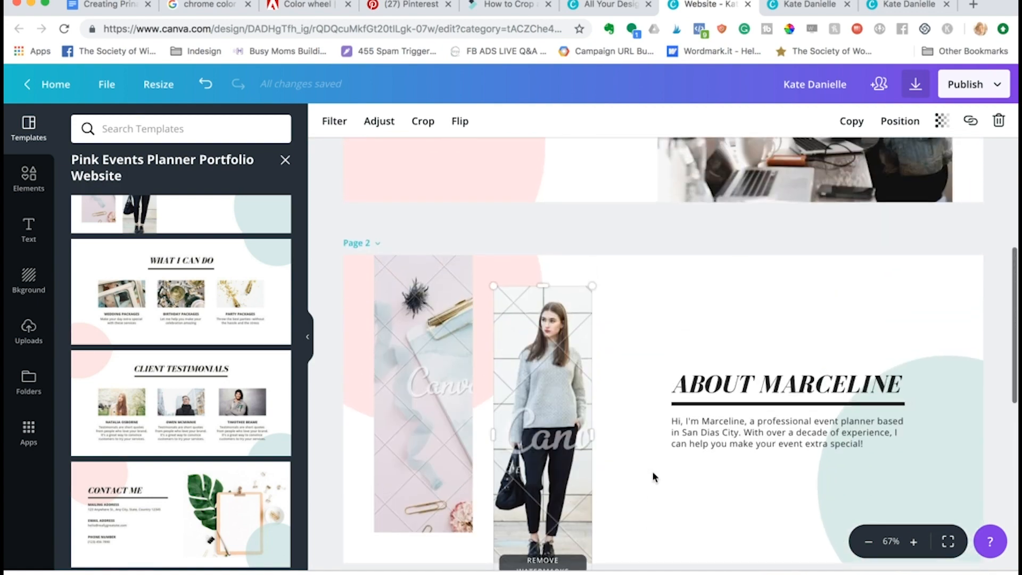
click(377, 243)
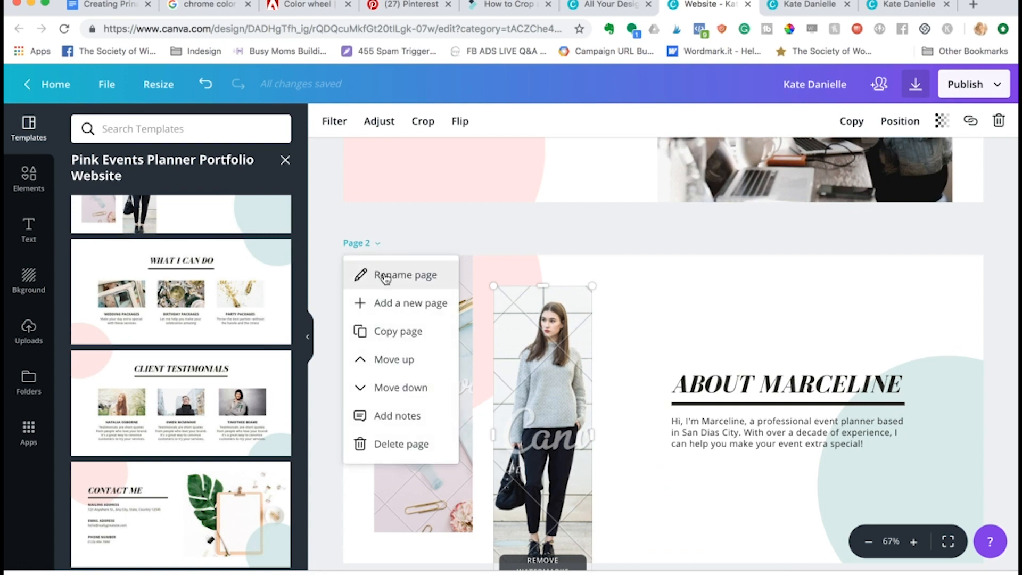
click(405, 275)
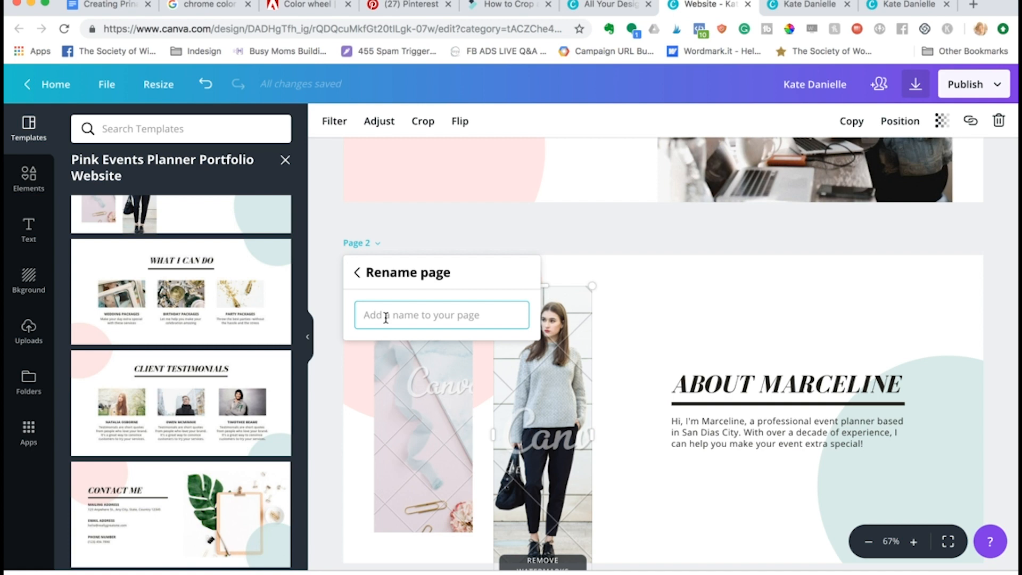
text(A)
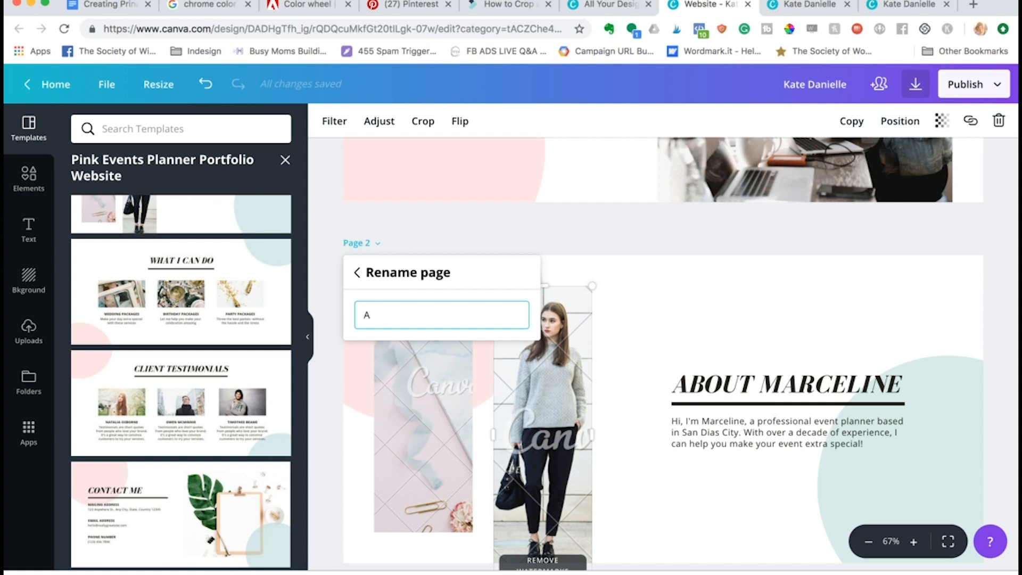
text(About Kate)
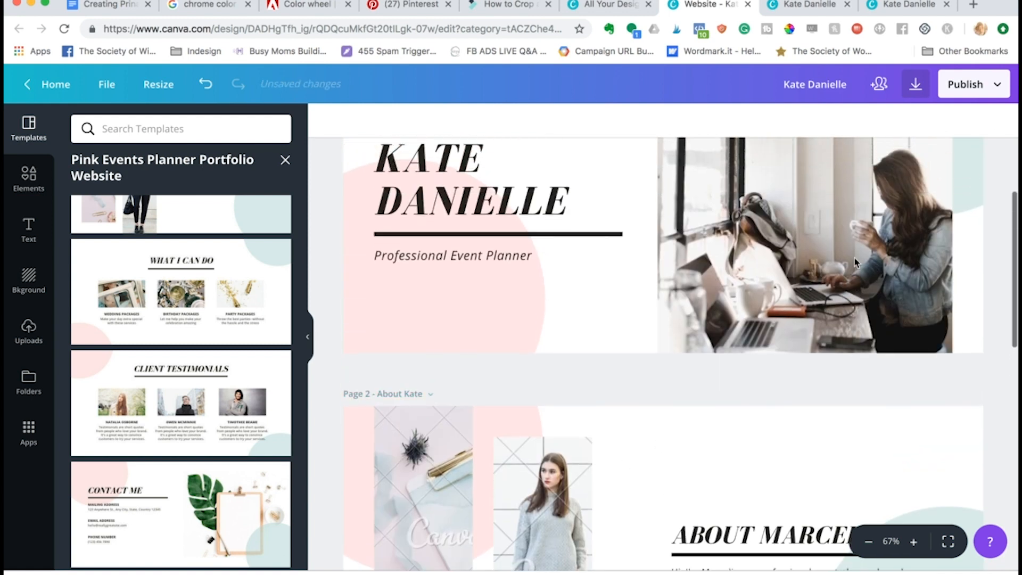
mouse_move(963, 98)
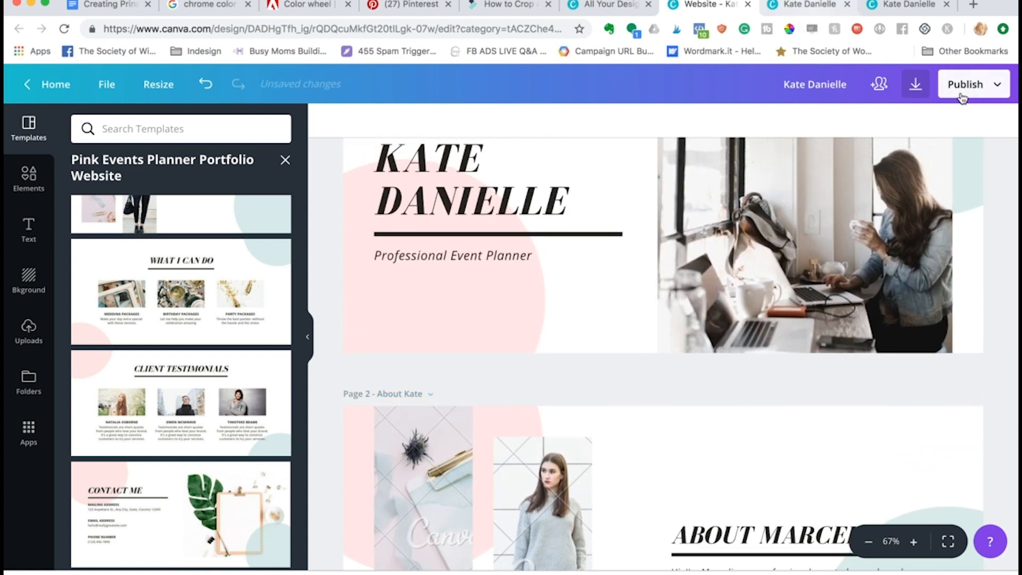
- Preview the website again and check the About Kate page from its navigation
click(966, 83)
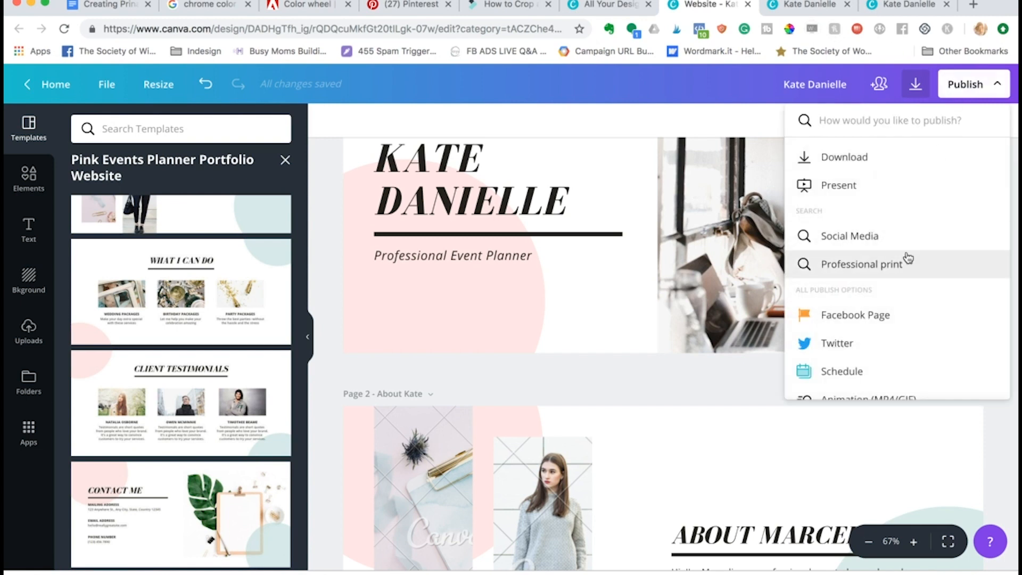
scroll(down, 3)
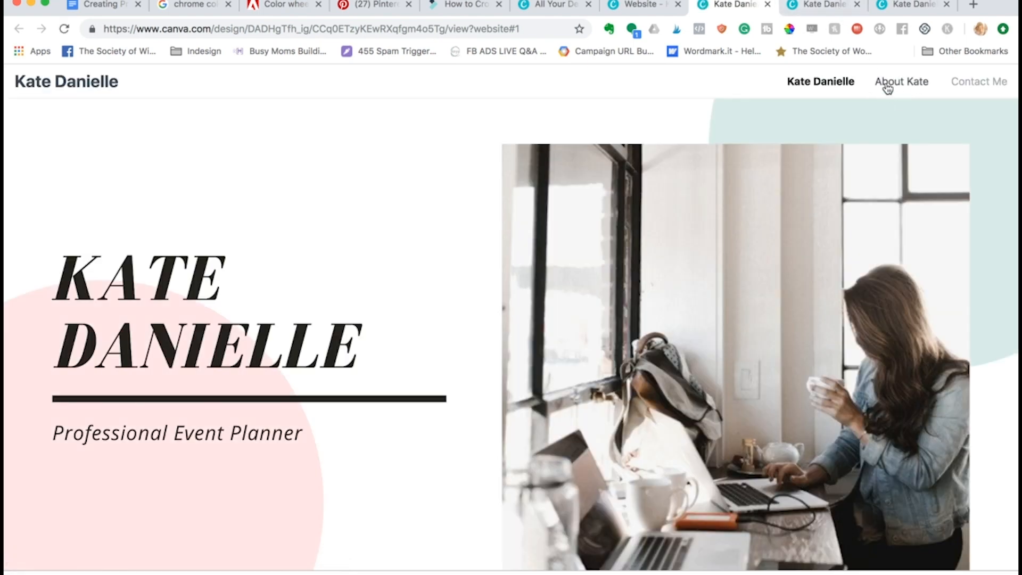
click(902, 82)
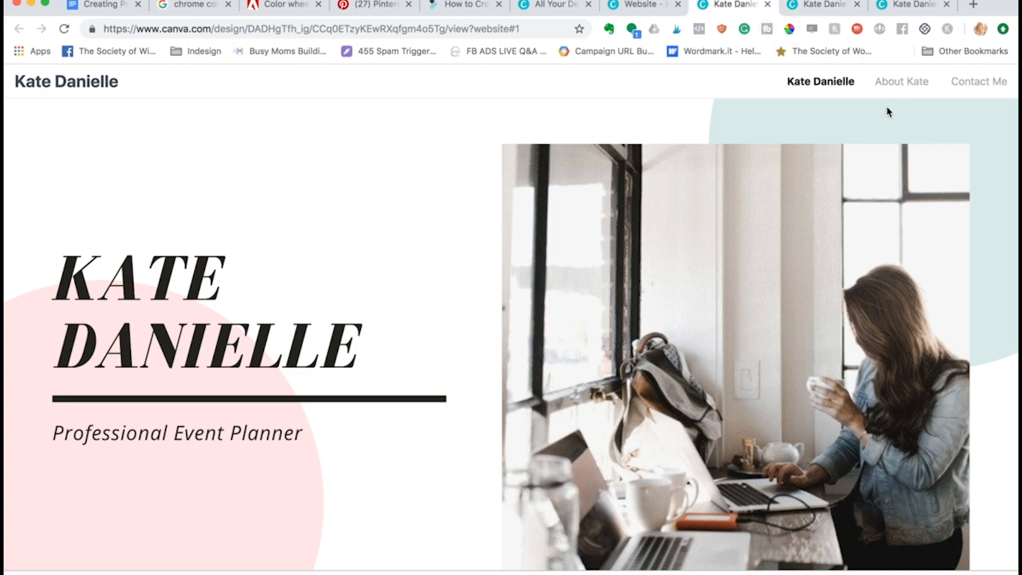
click(901, 82)
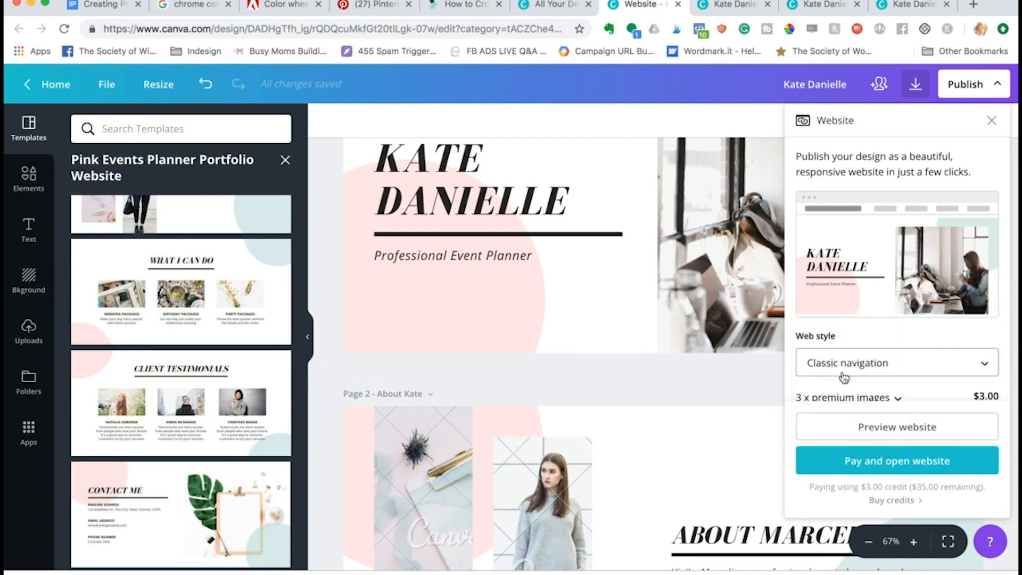
mouse_move(716, 378)
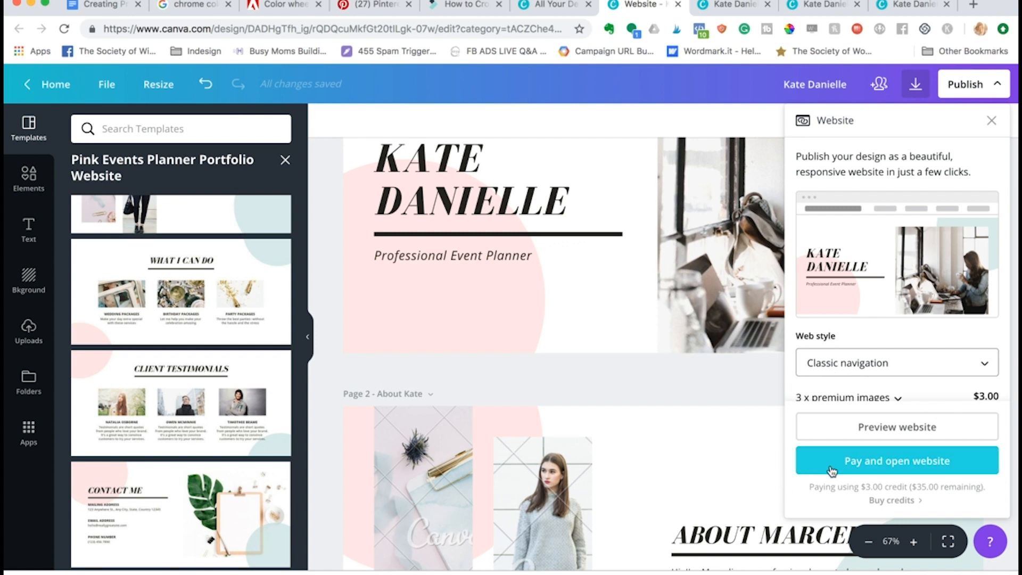
- Keep Classic navigation, close the website settings and reopen the Publish menu
click(895, 461)
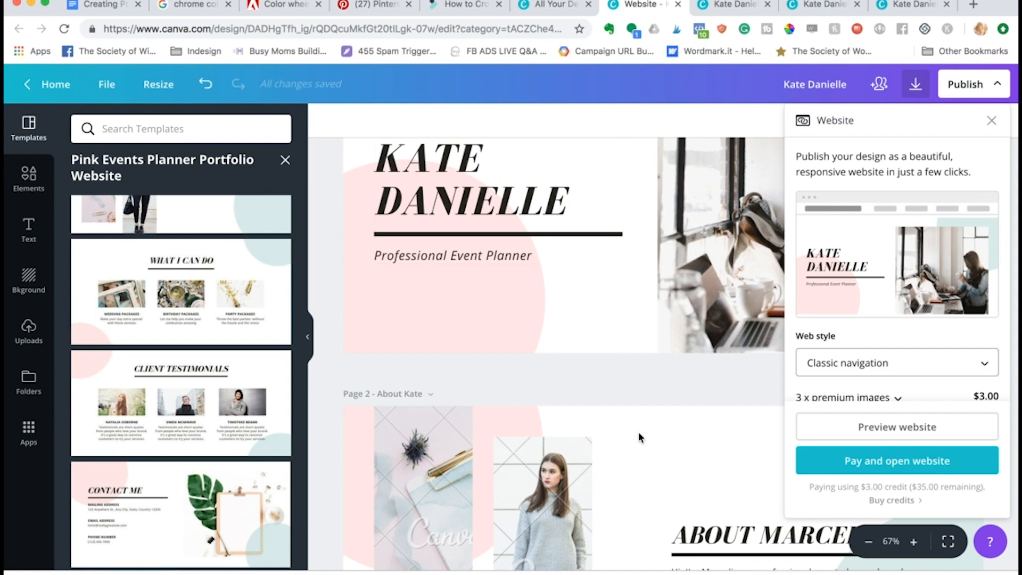
mouse_move(648, 347)
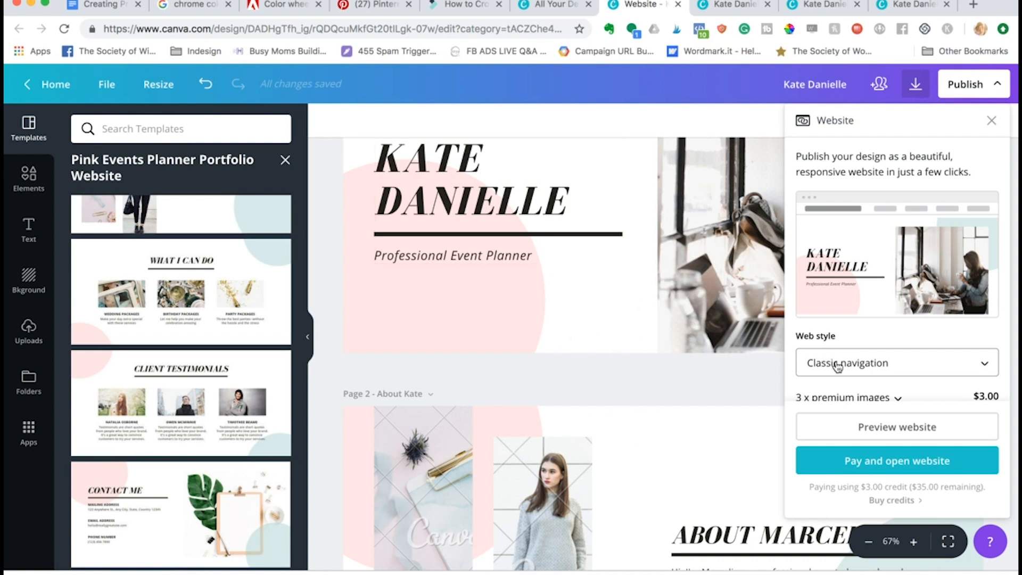
click(896, 363)
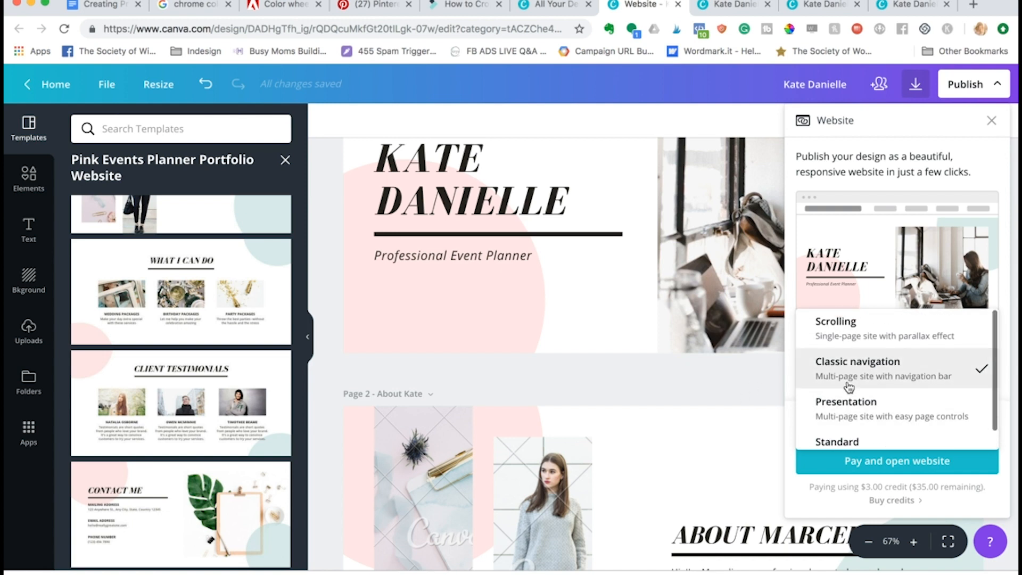
mouse_move(684, 390)
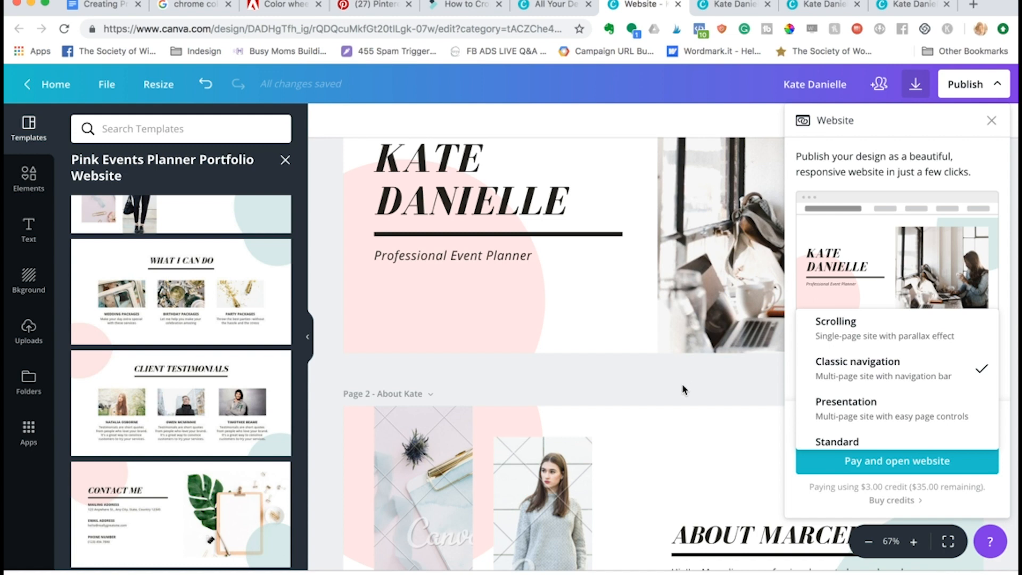
click(857, 369)
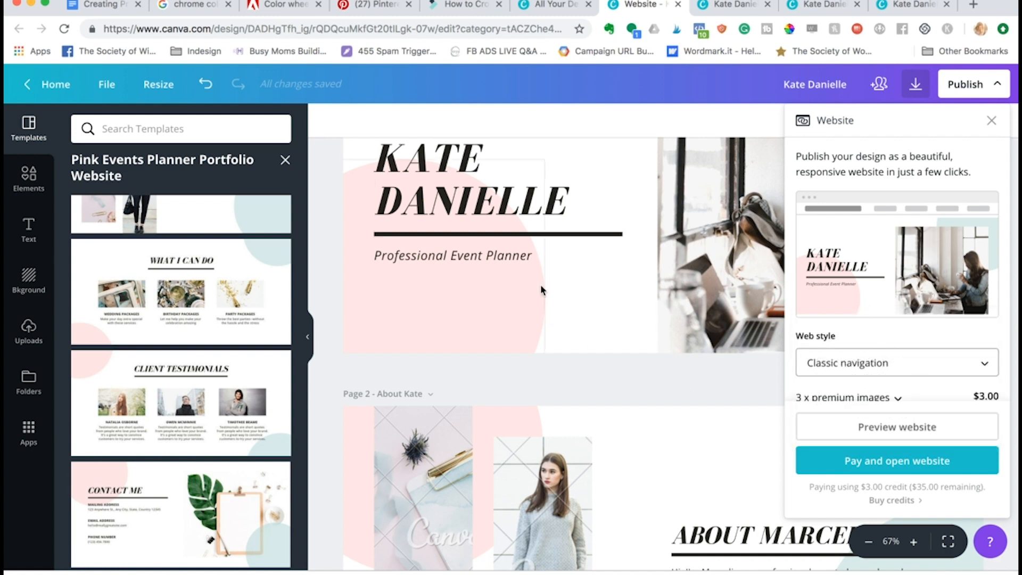
mouse_move(850, 356)
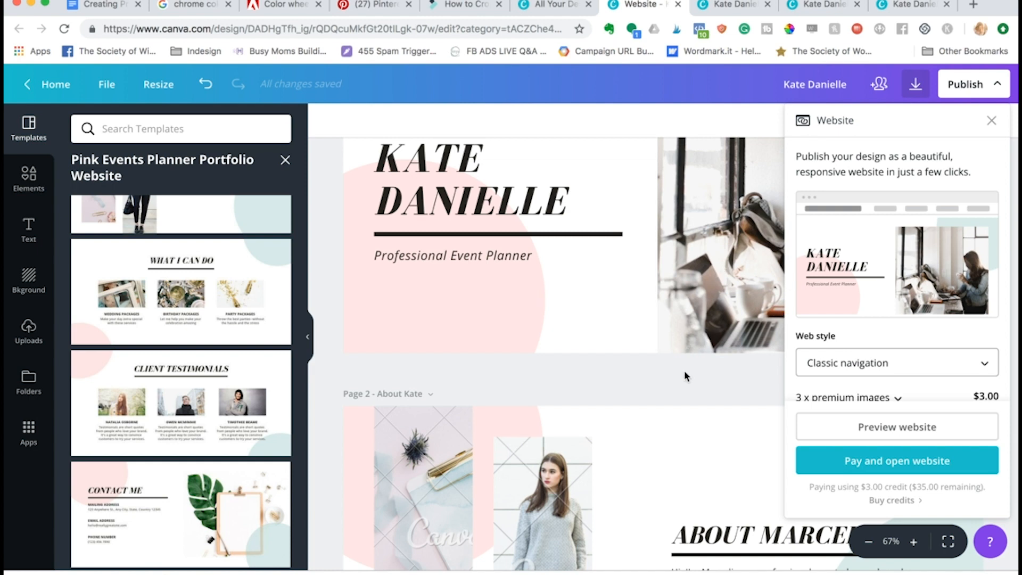
click(991, 120)
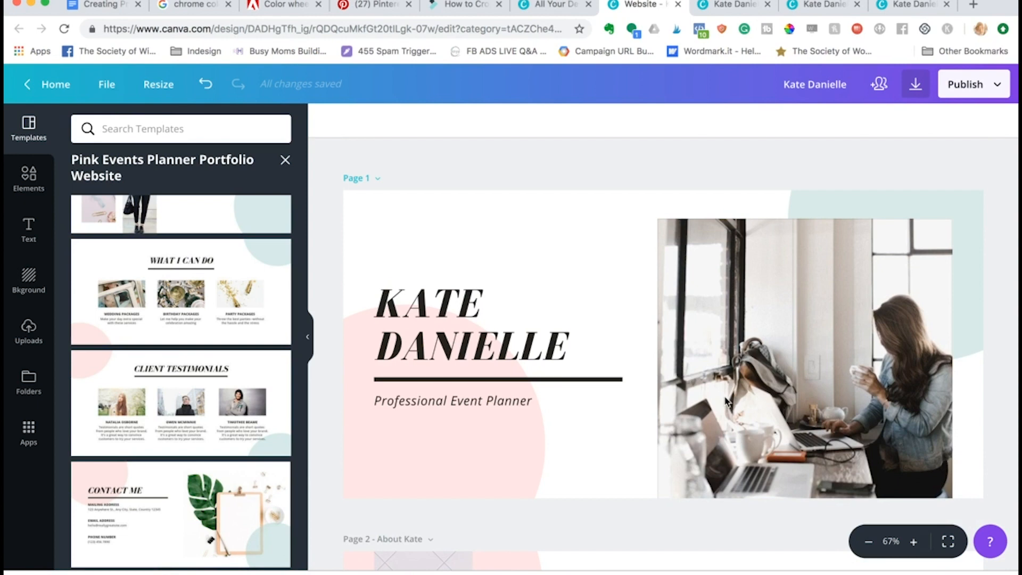
click(966, 83)
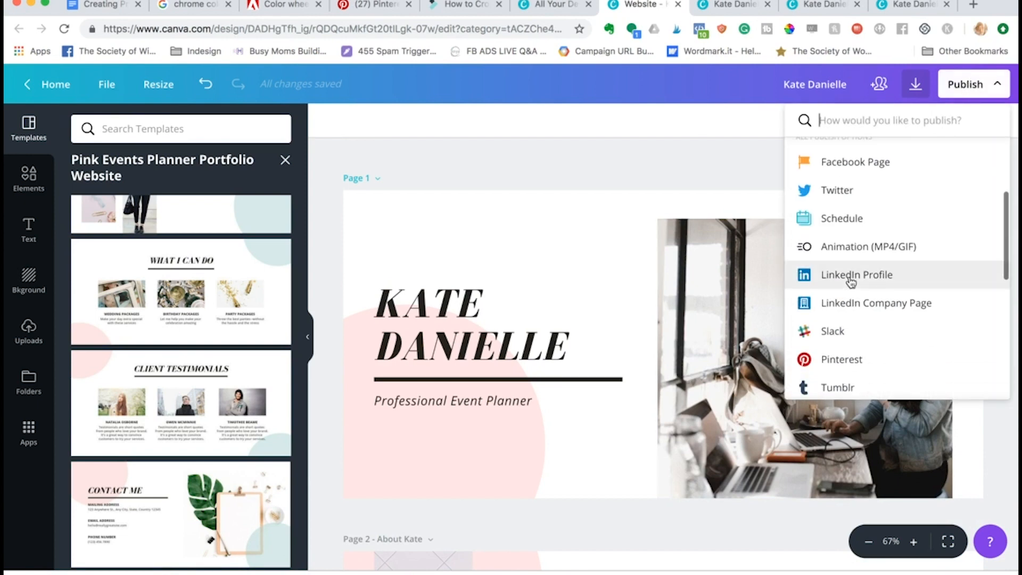
- Publish the website, copy its link and open the live Kate Danielle site
click(835, 120)
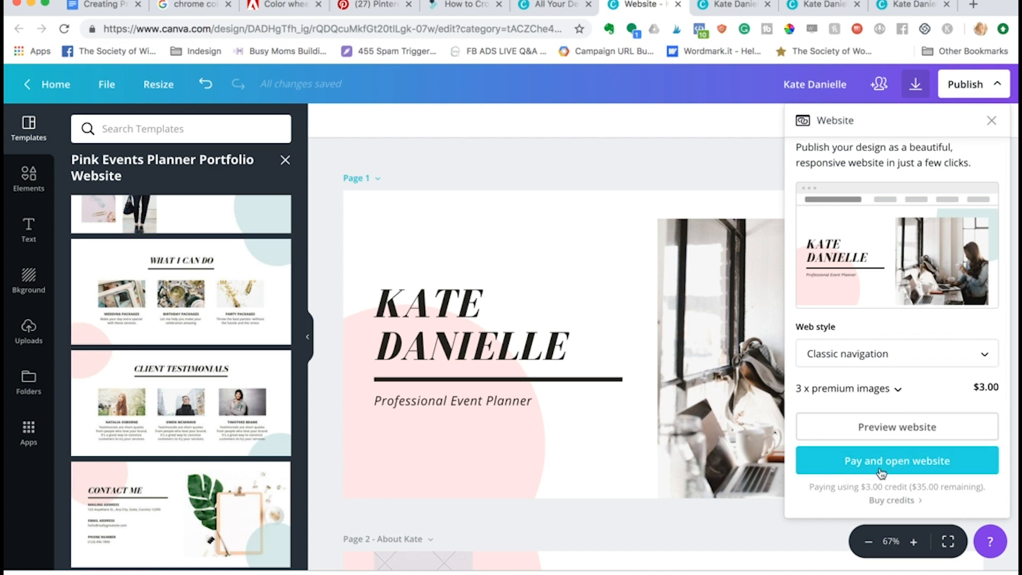
click(896, 461)
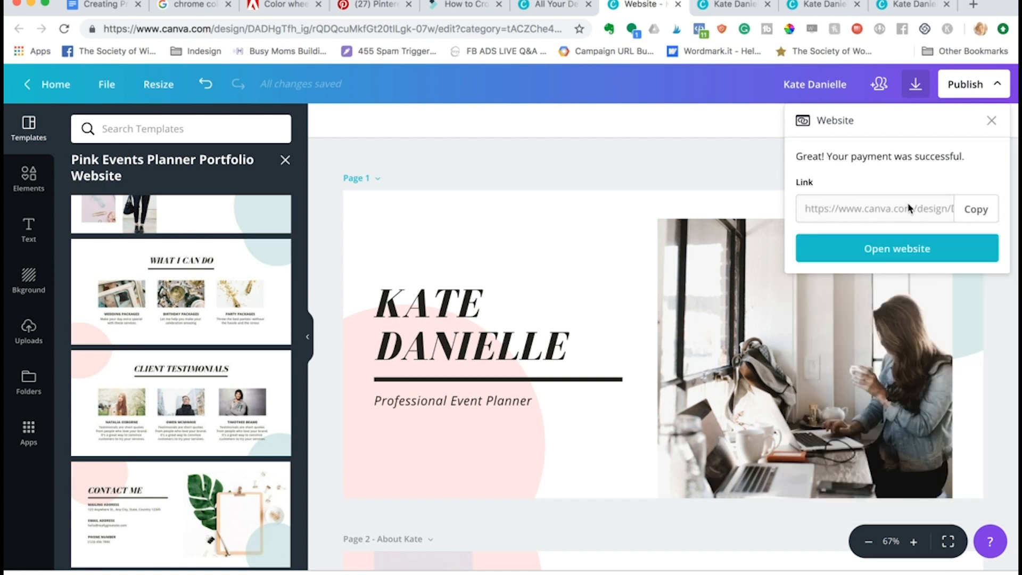
click(976, 209)
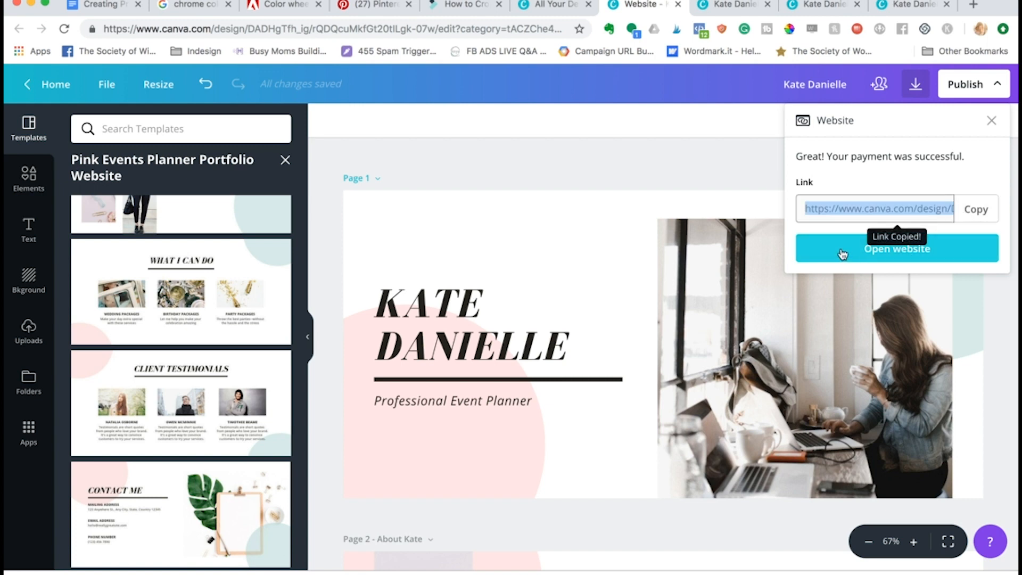
click(895, 248)
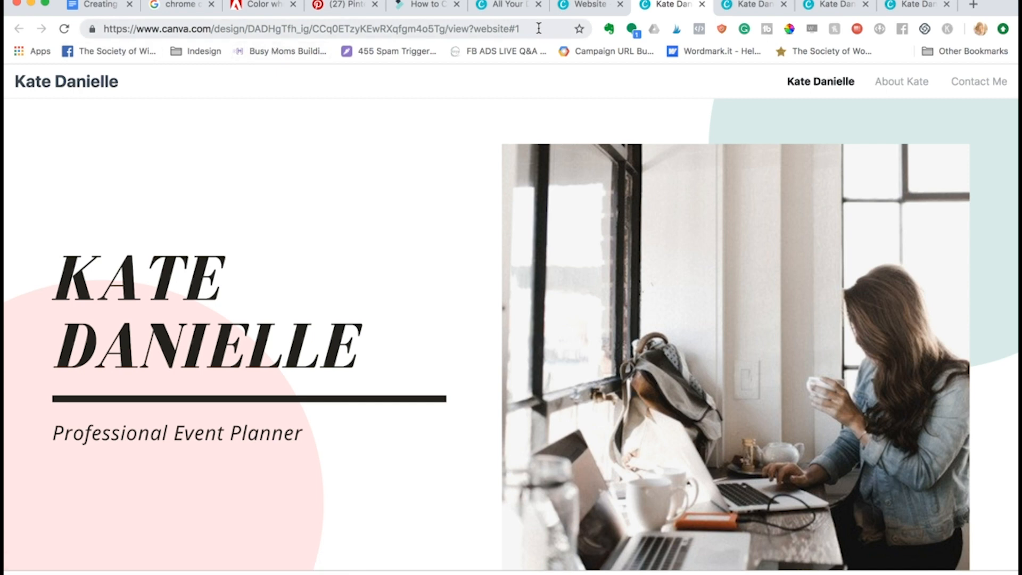
mouse_move(609, 414)
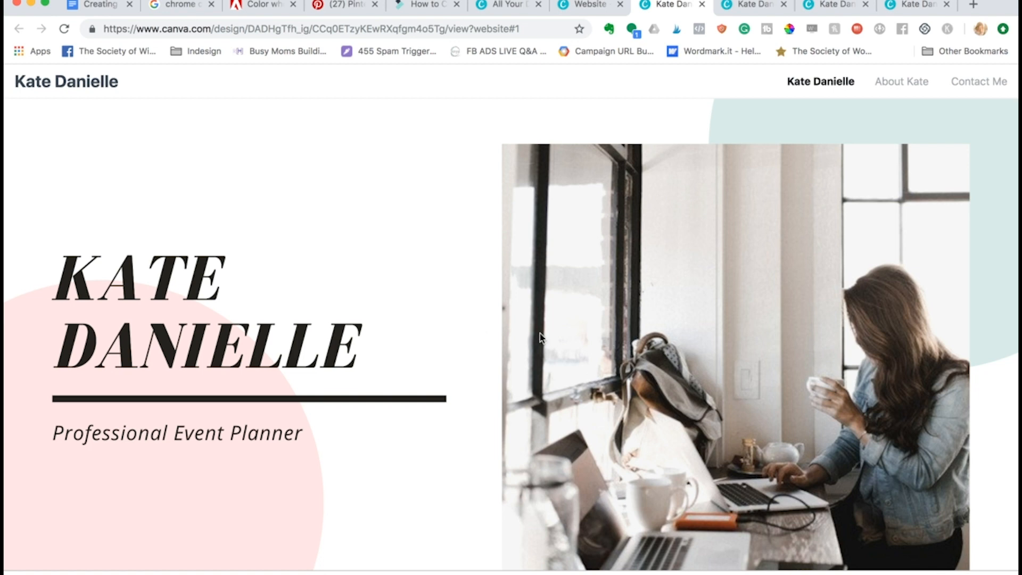
- View the live site's About Kate section, then switch to the WordPress dashboard tab
click(901, 82)
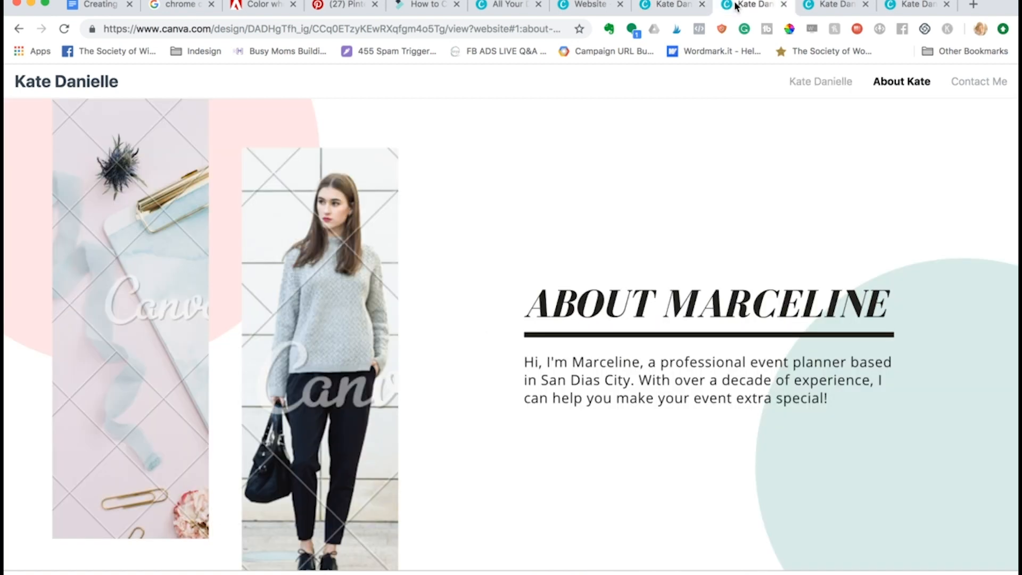
click(329, 28)
text(https://katedanielle.com/wp-admin/)
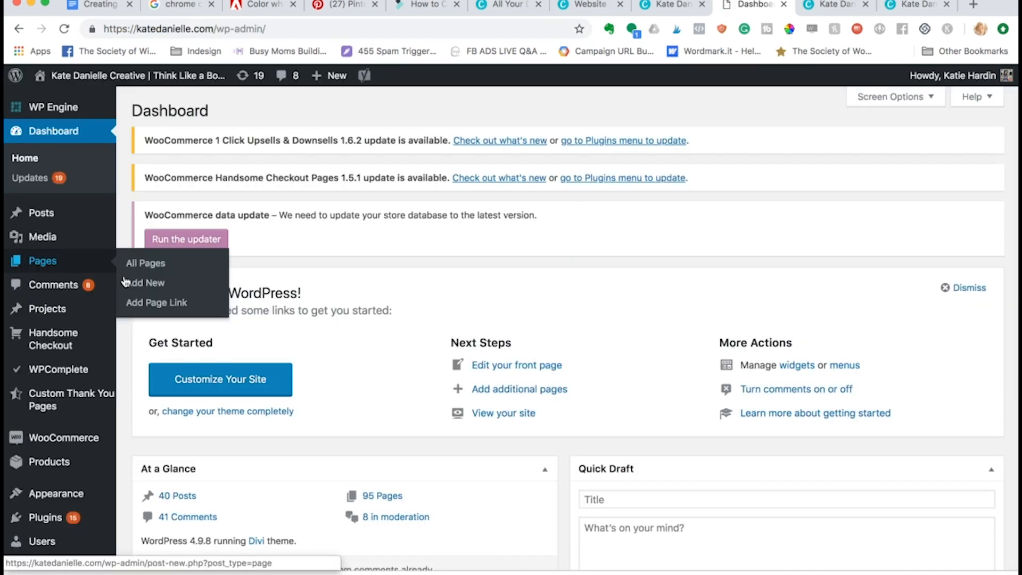
- Create a new WordPress page and title it 'Canva Test1'
click(145, 282)
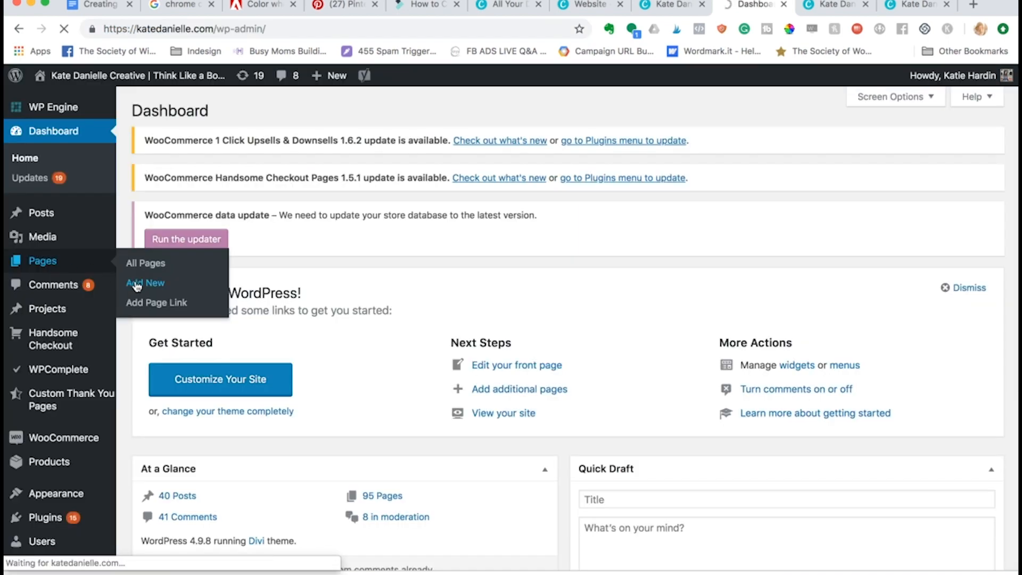
click(146, 283)
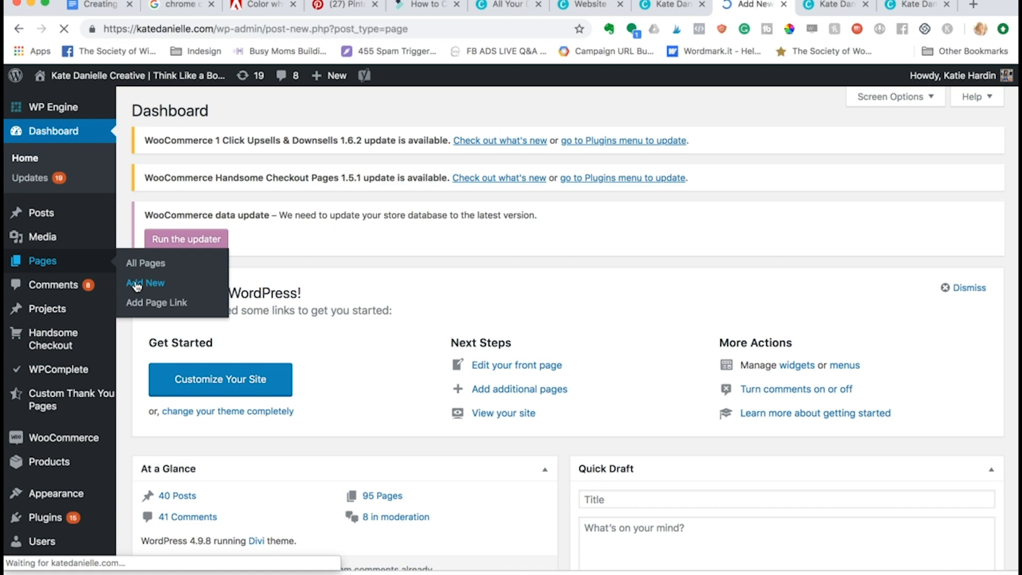
click(145, 282)
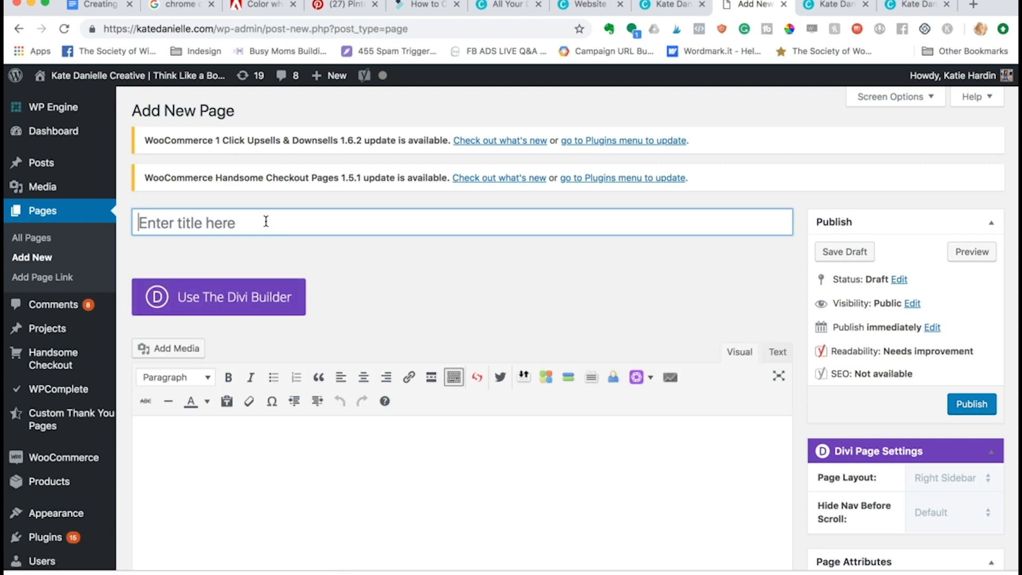
text(Canva)
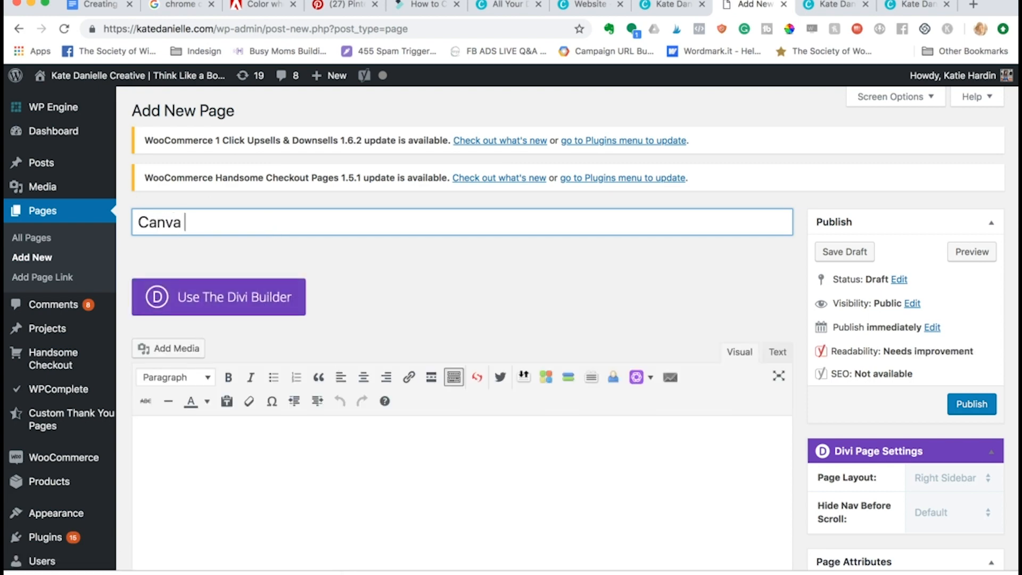
text(Test1)
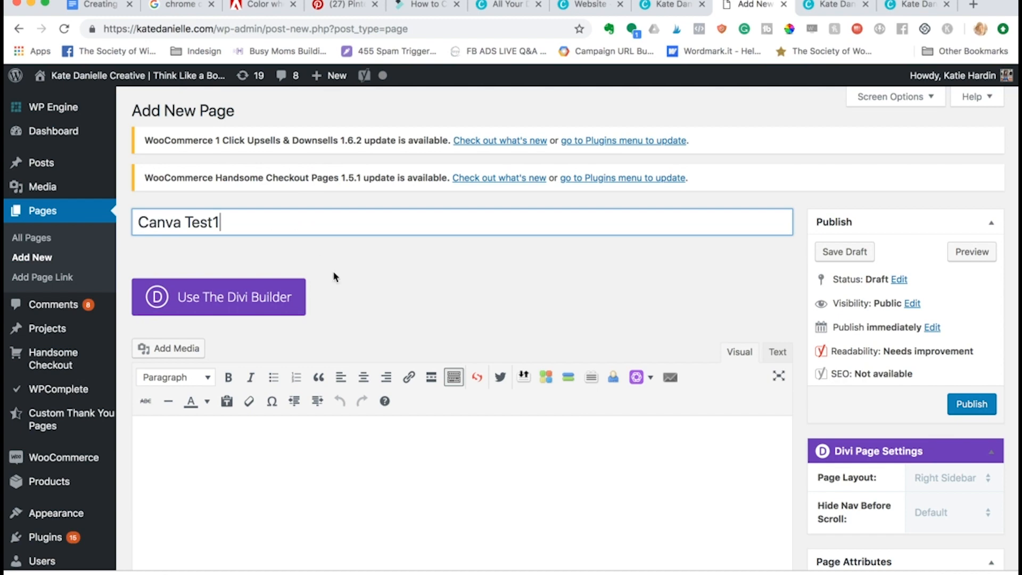
scroll(down, 3)
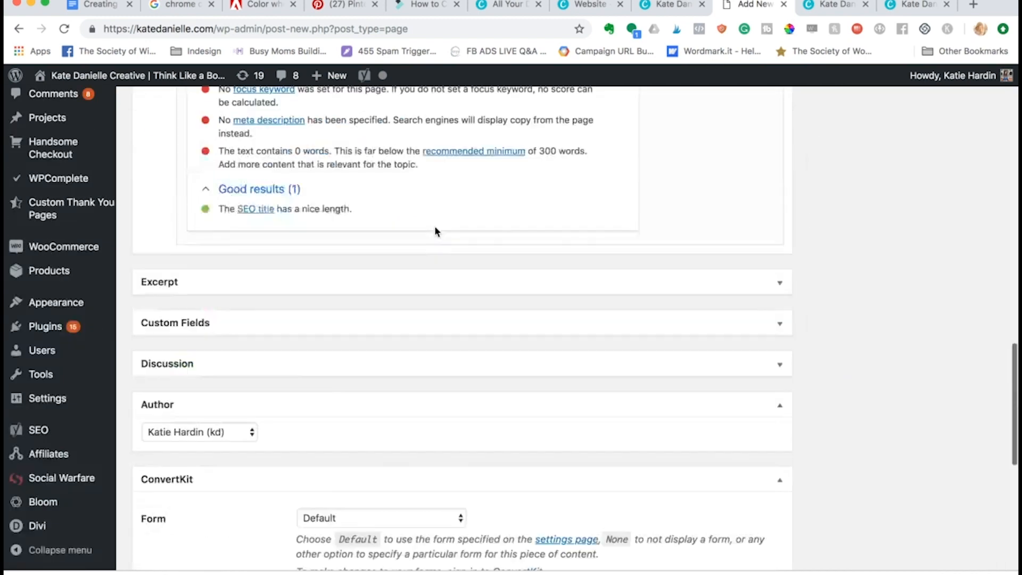
- Set Page Links To a custom URL pasting the Canva website view link, then show Screen Options
scroll(down, 3)
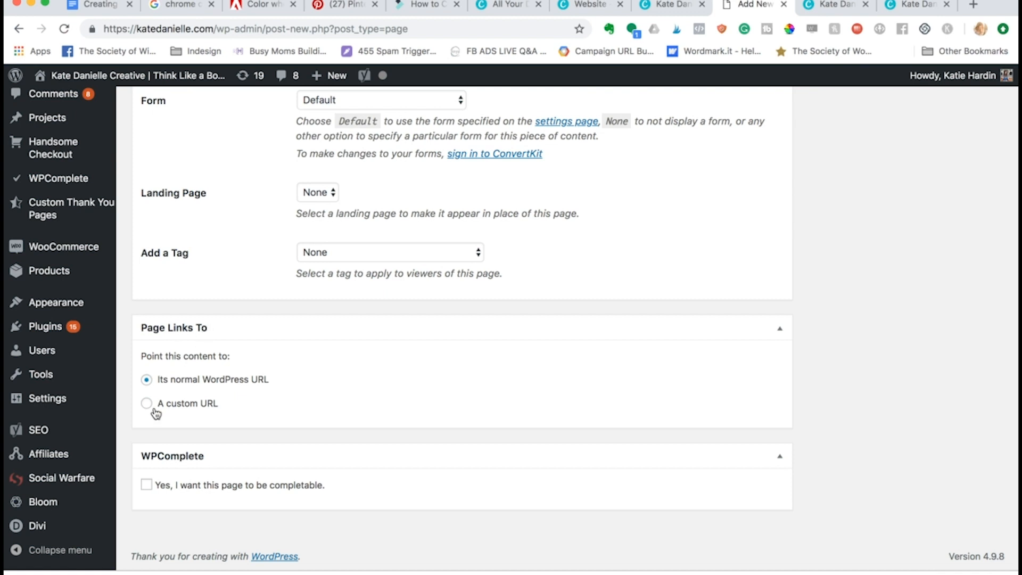
click(146, 403)
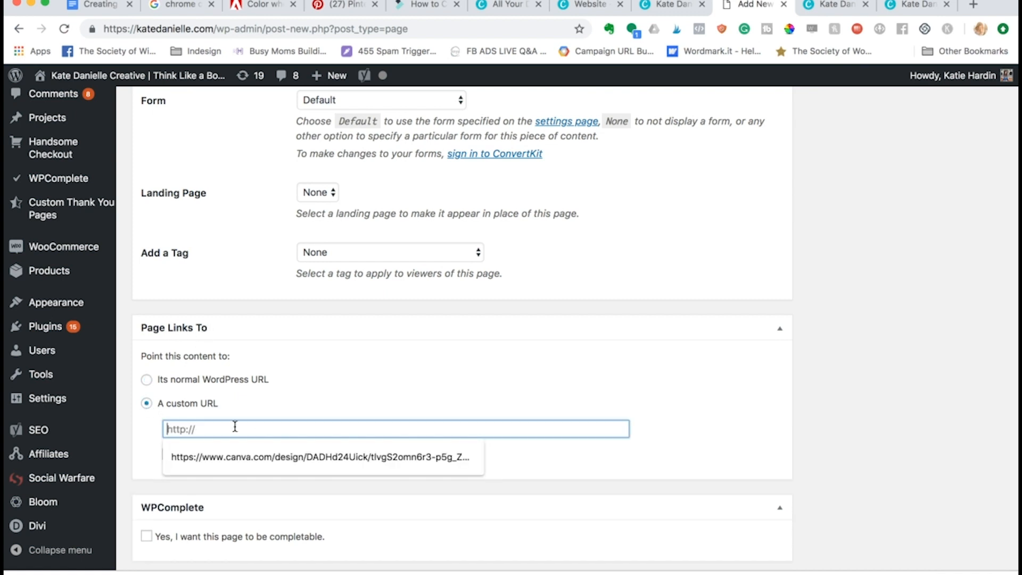
text(https://www.canva.com/design/DADHgTfh_ig/CCq0ETzyKEwRXqfgm4o5Tg/view?website#1)
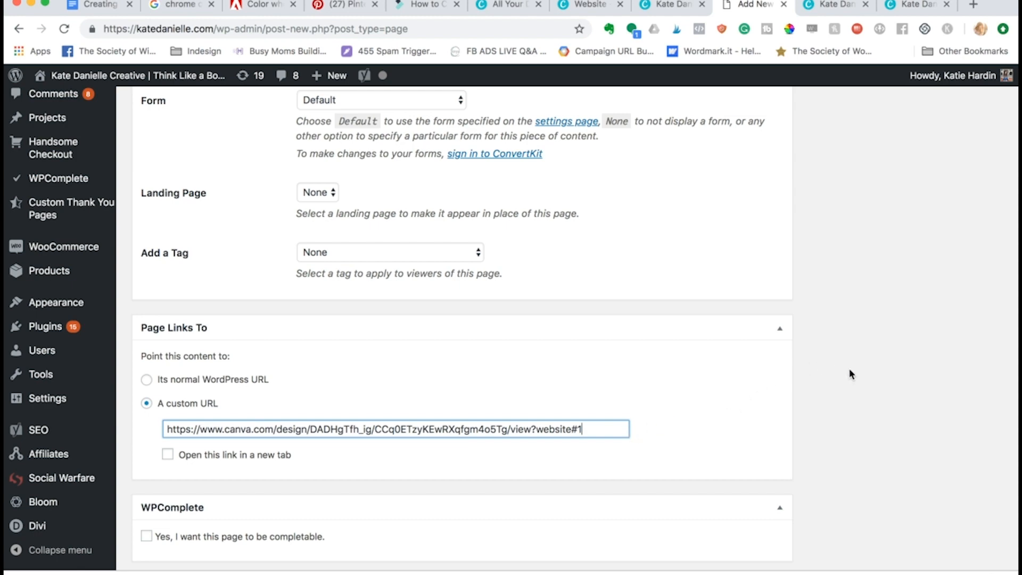
scroll(up, 3)
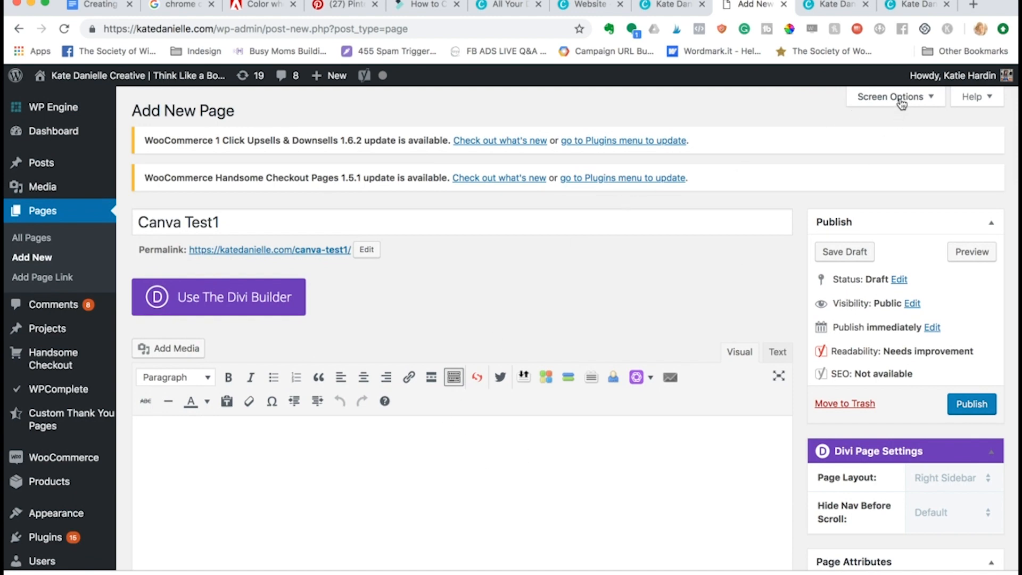
click(891, 97)
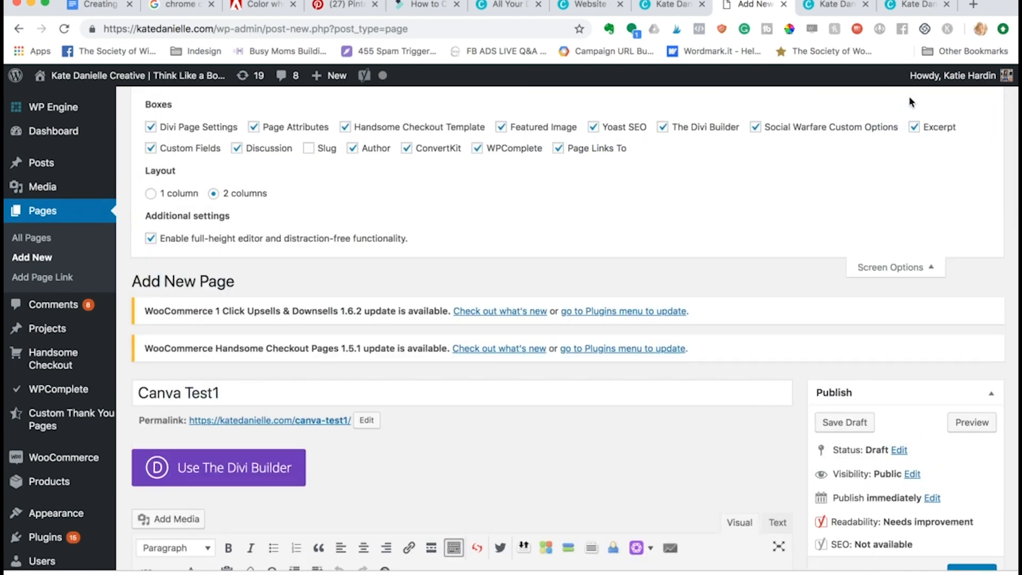
mouse_move(658, 248)
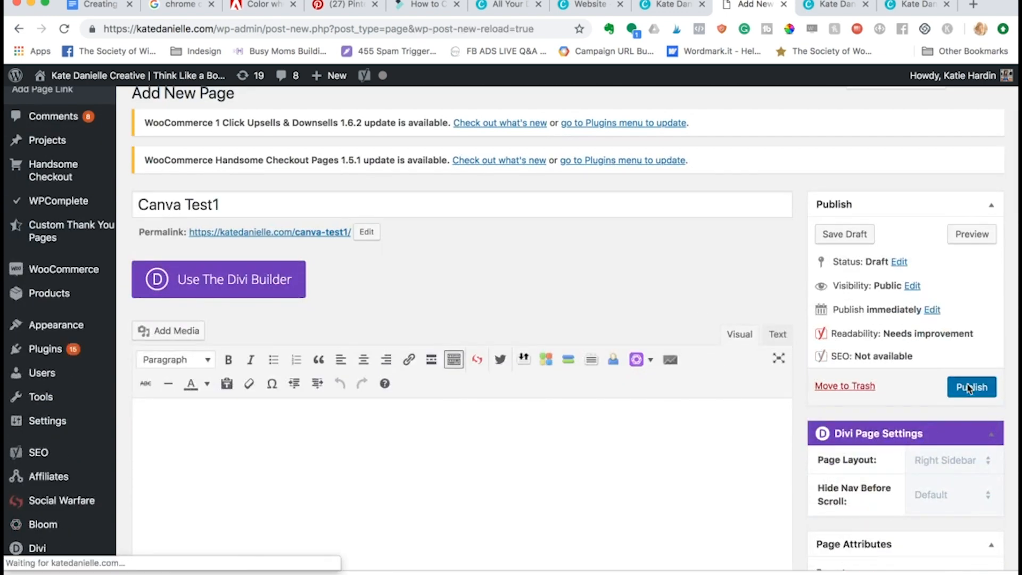
- Publish the Canva Test1 page and follow its permalink to test the redirect
click(971, 386)
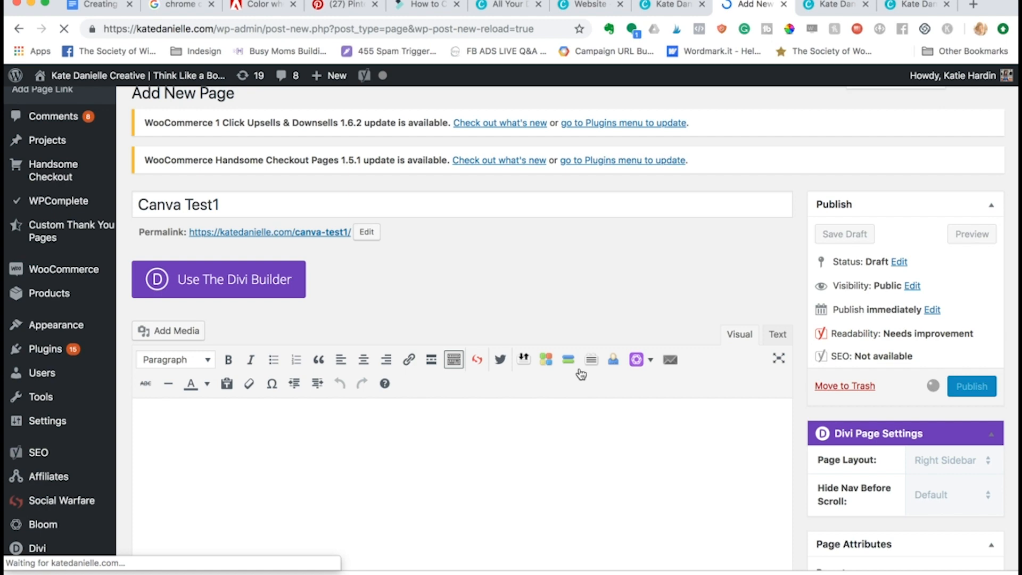
click(971, 385)
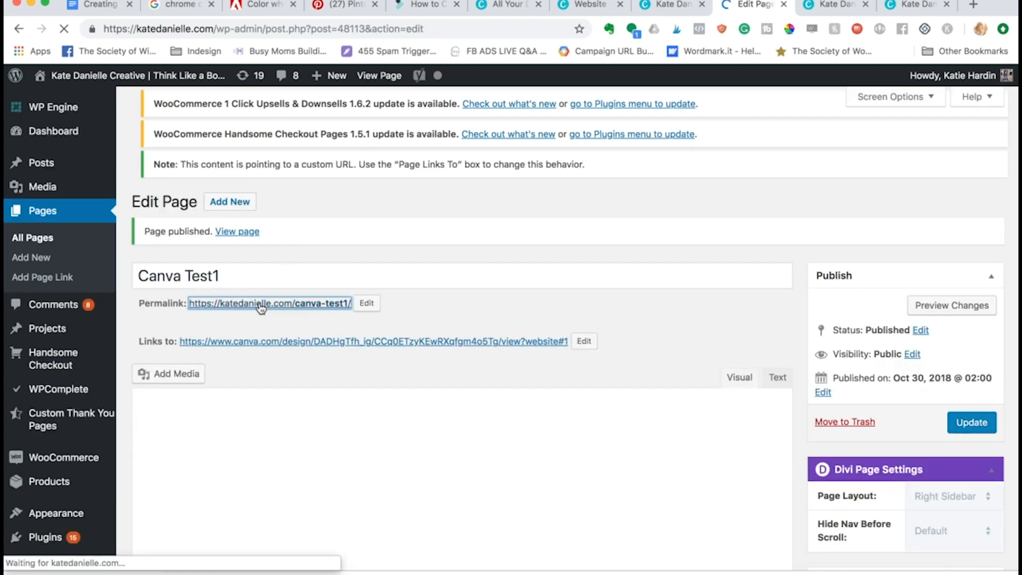
click(372, 340)
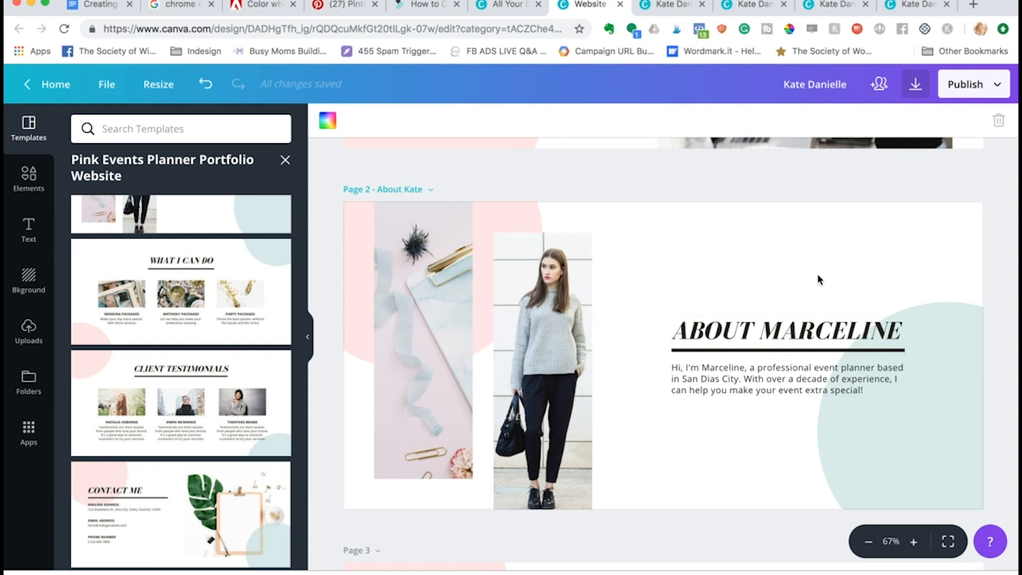
mouse_move(691, 294)
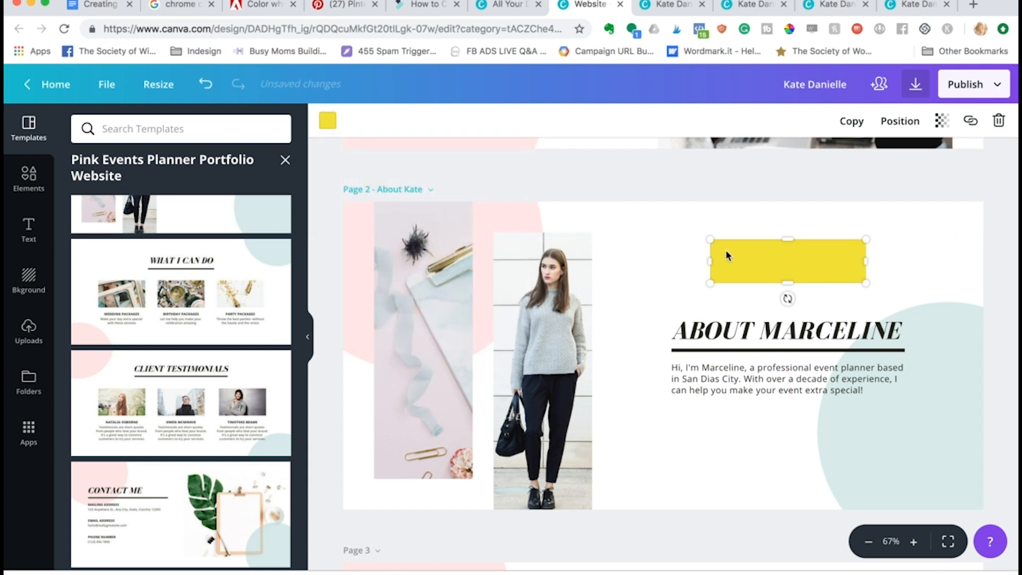
- Add 'Buy Here' text onto the yellow rectangle and bring up the uploaded images
double_click(787, 262)
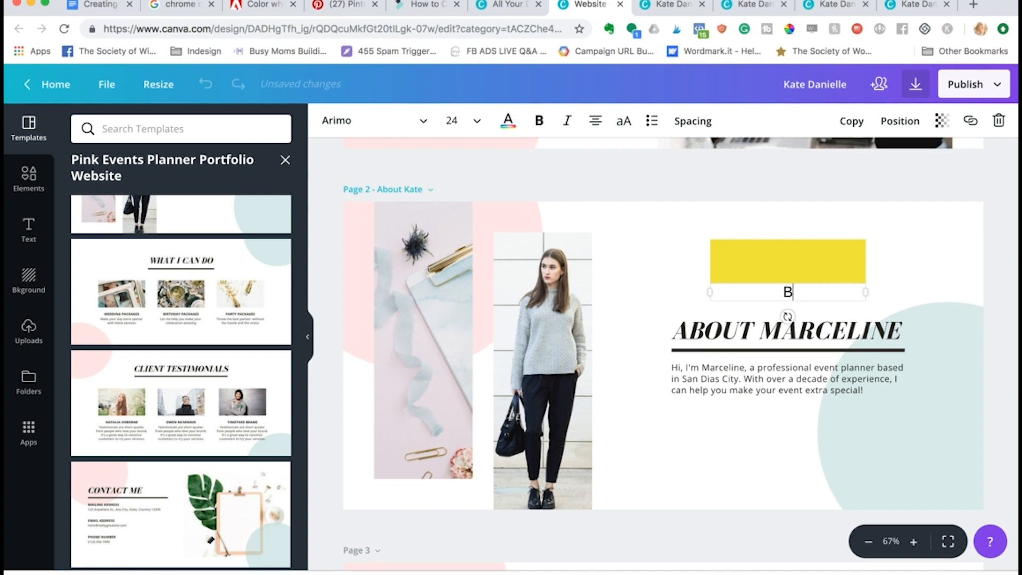
text(Buy Here)
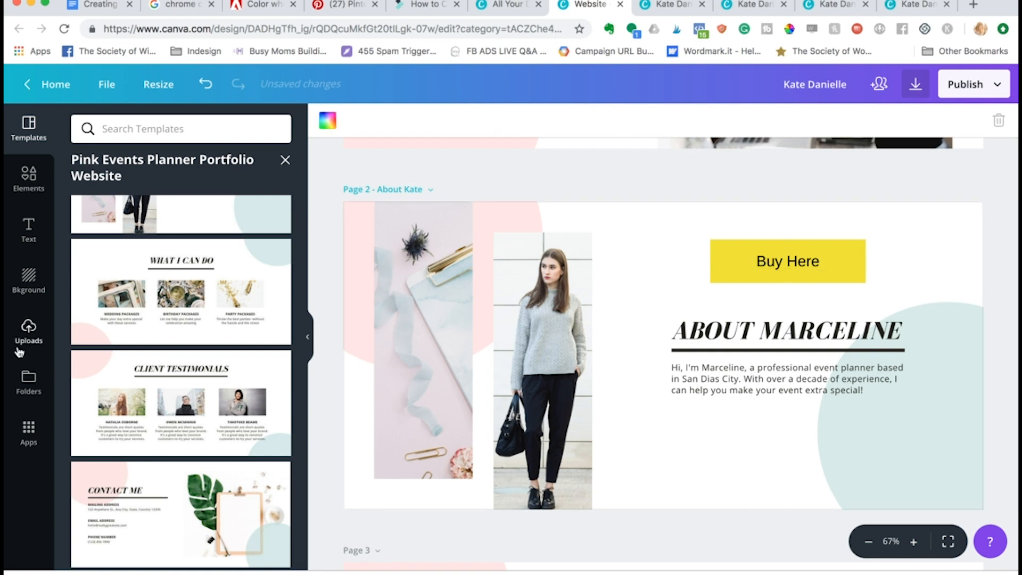
mouse_move(28, 333)
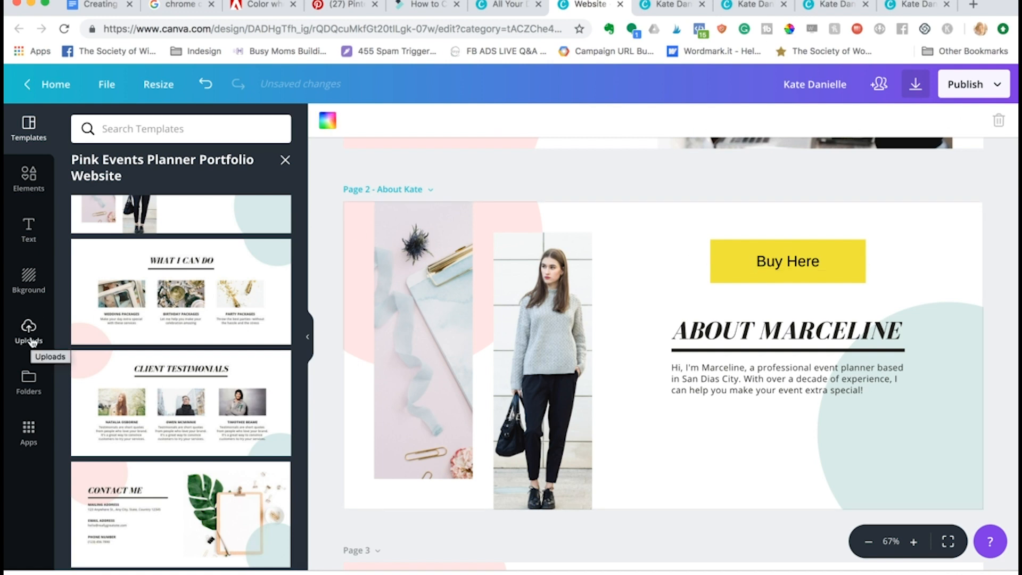
click(28, 383)
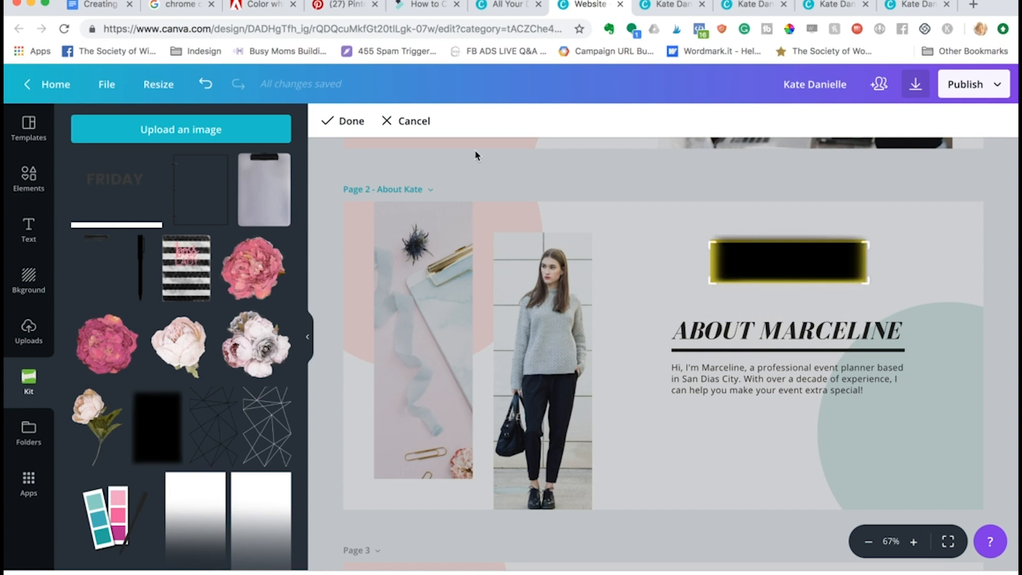
- Position the dark glow image behind the Buy Here button as a shadow edge
click(899, 121)
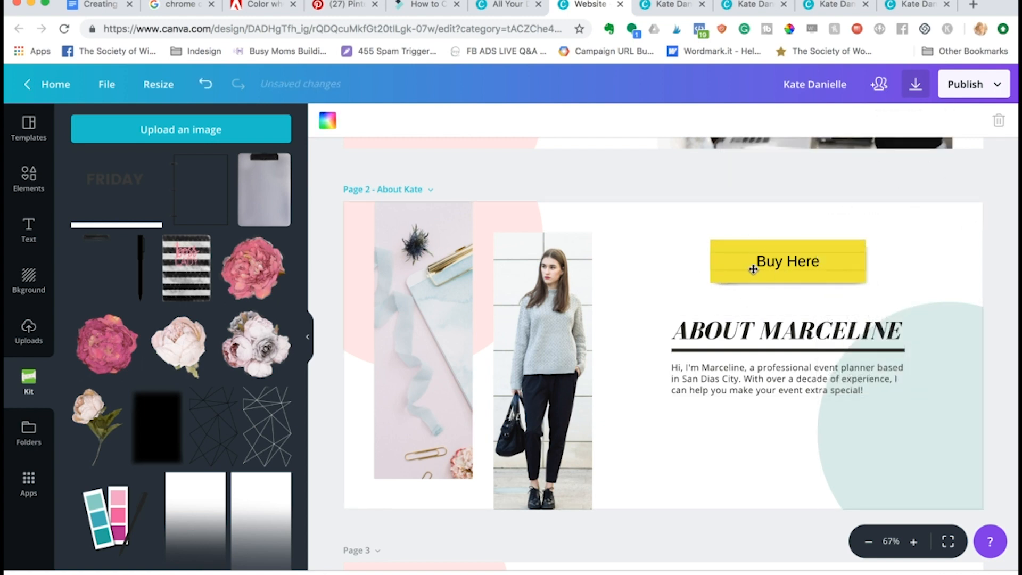
mouse_move(677, 320)
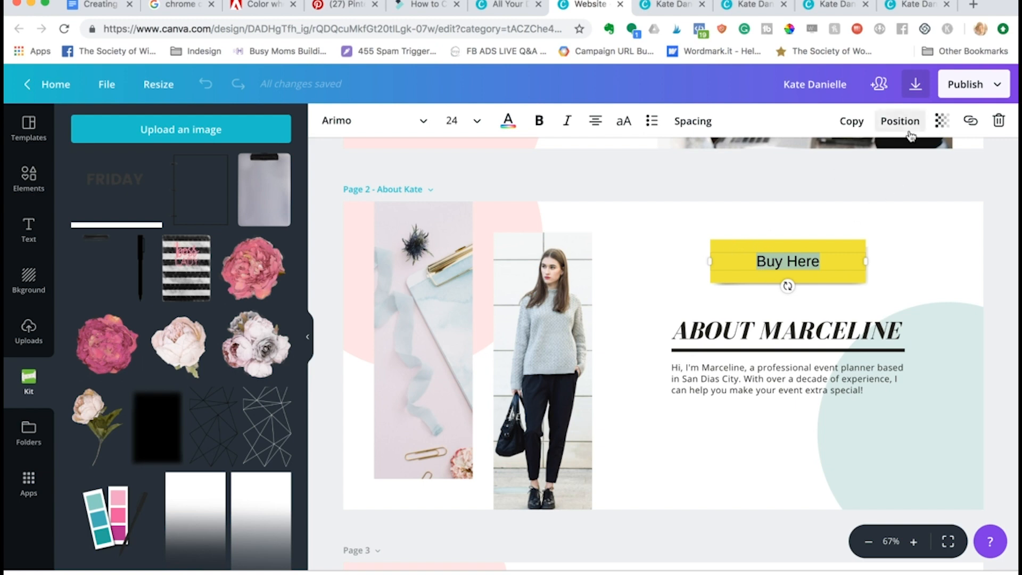
click(971, 120)
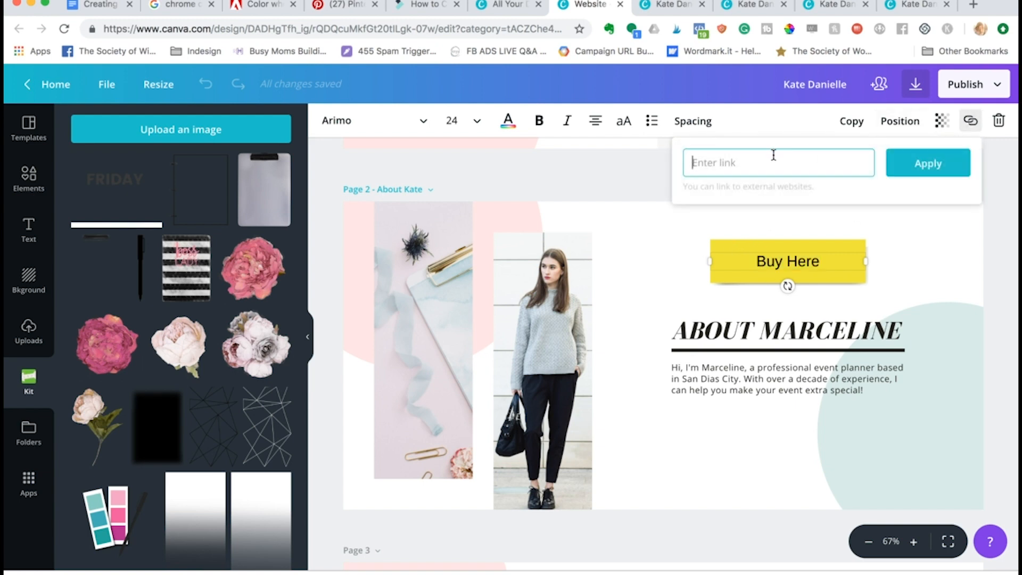
text(ww.)
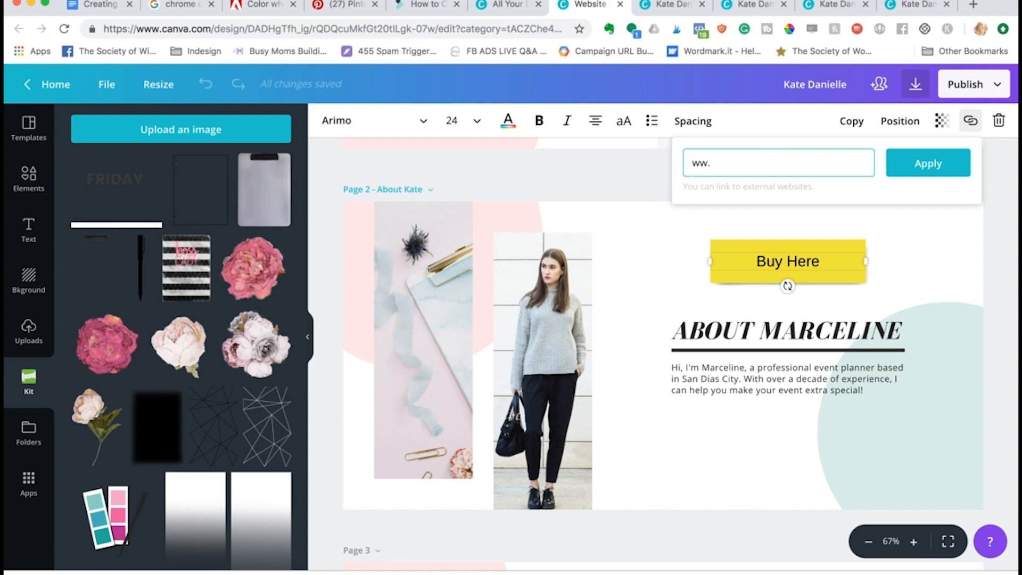
text(kate)
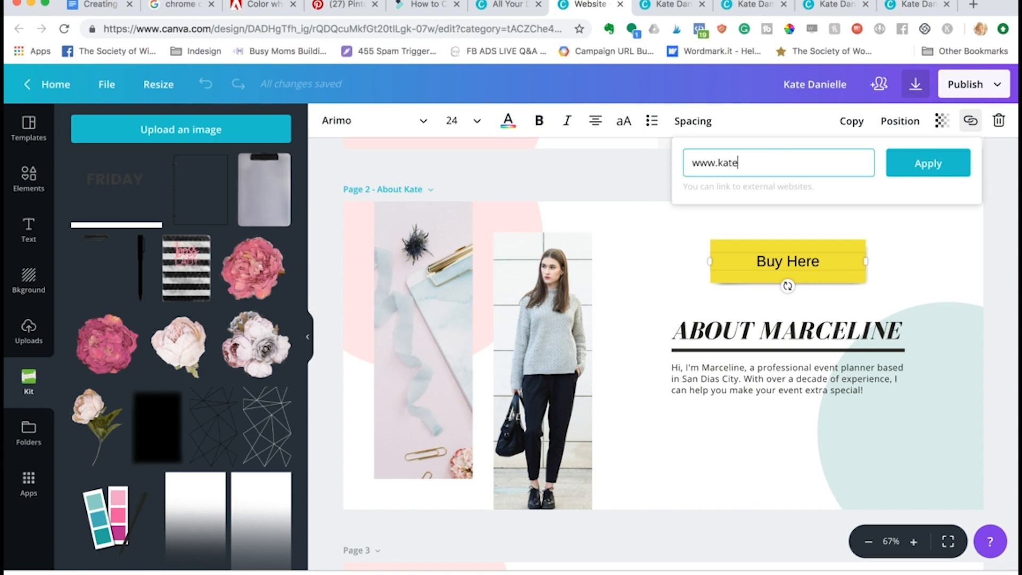
text(danielle.)
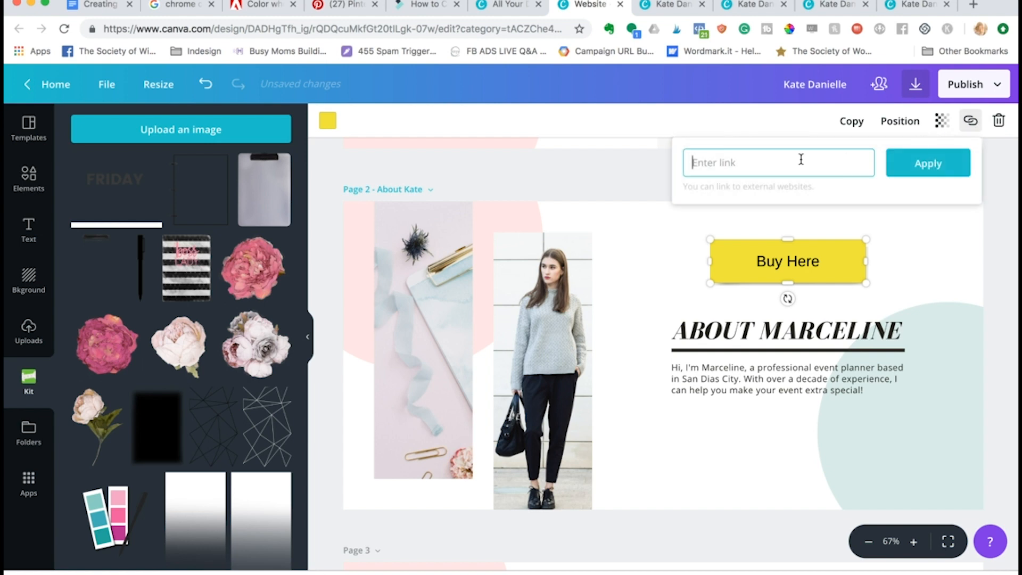
text(www.katedanielle.com)
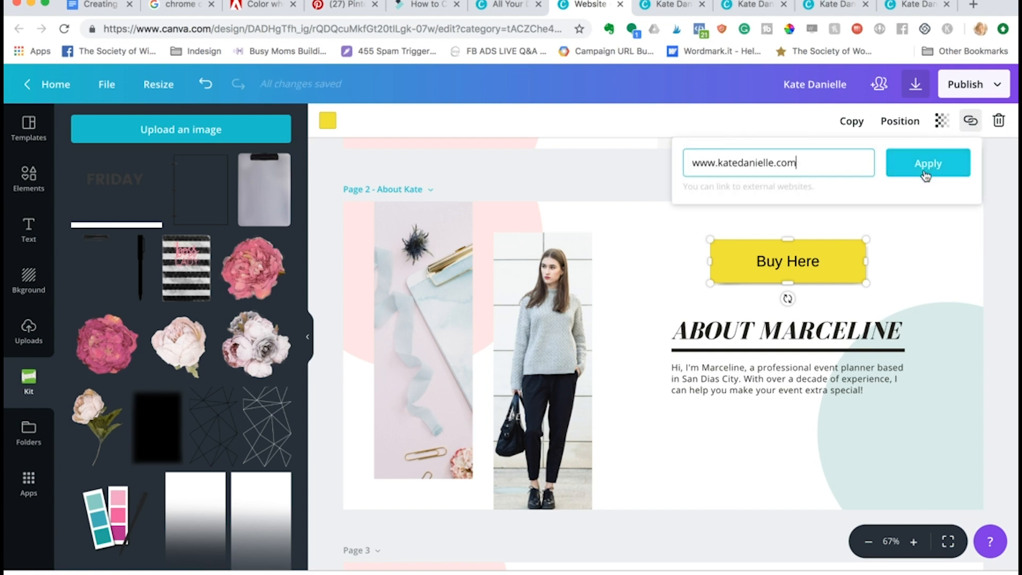
click(928, 163)
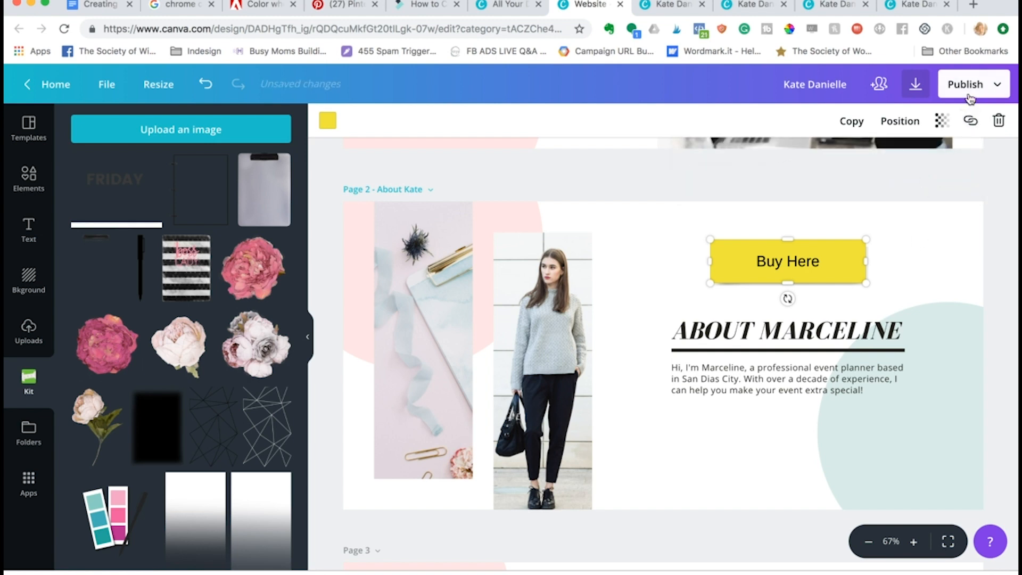
- Republish the design as a Website in Standard web style and open the live site
click(966, 83)
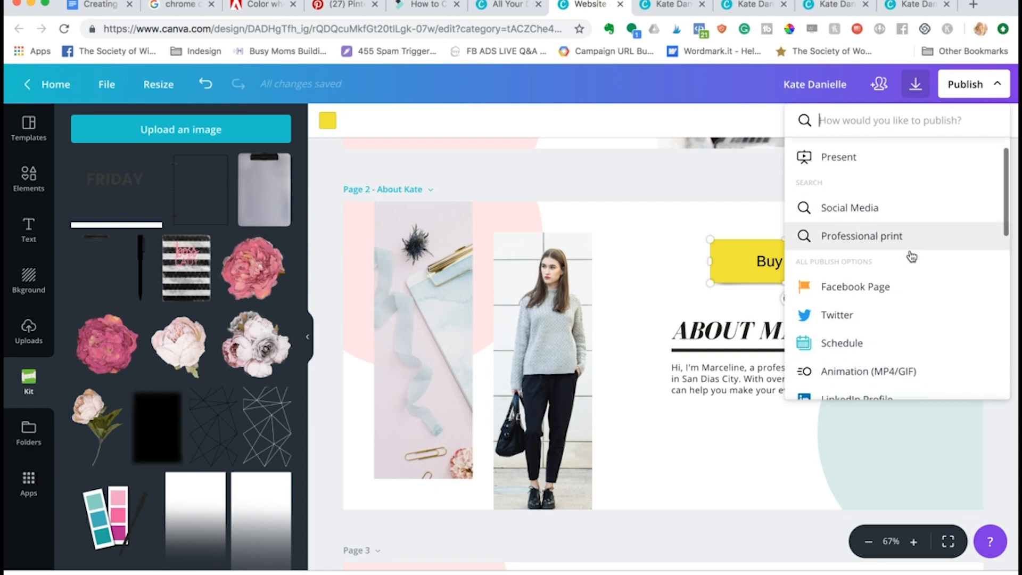
scroll(down, 3)
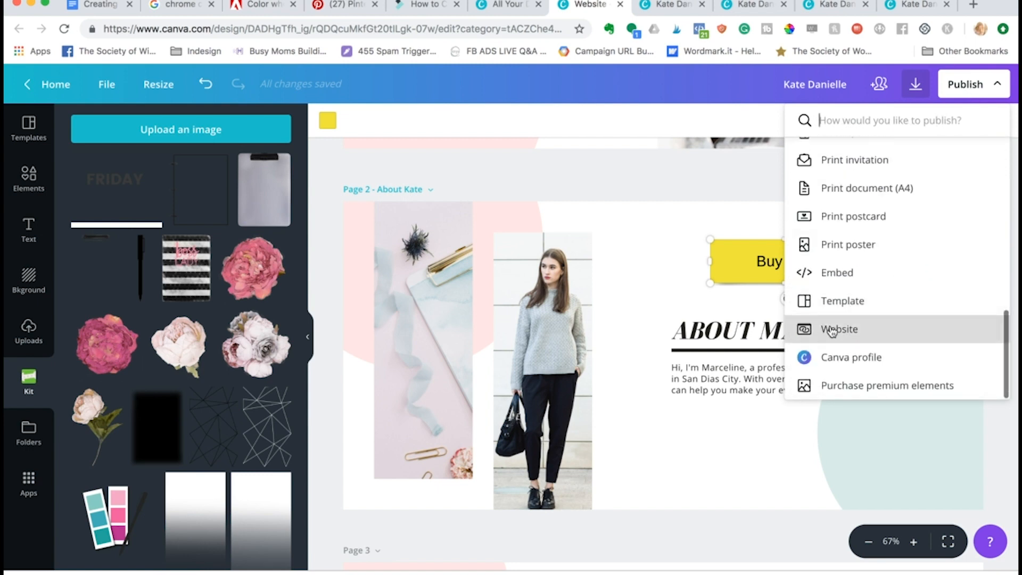
click(839, 329)
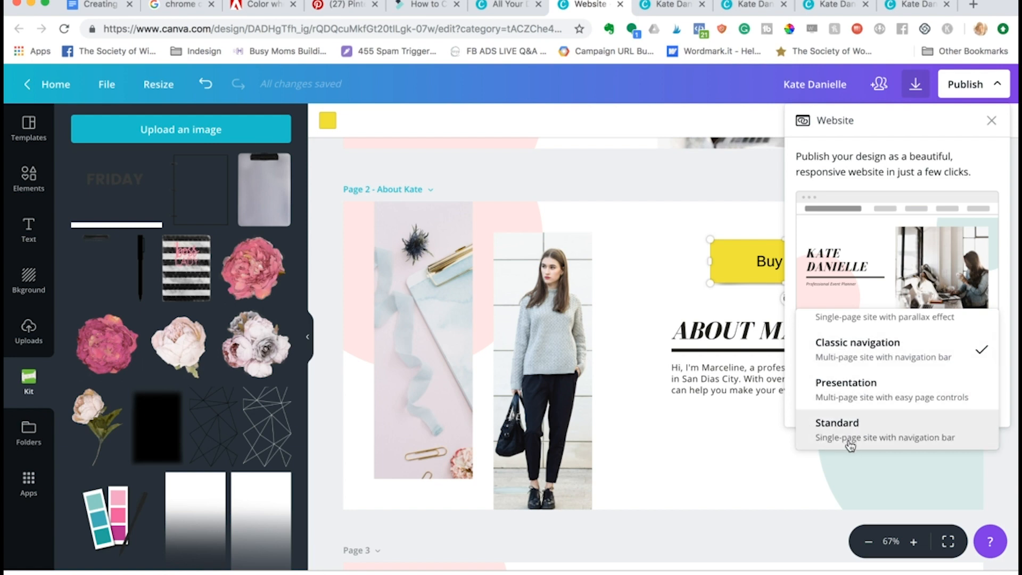
click(836, 429)
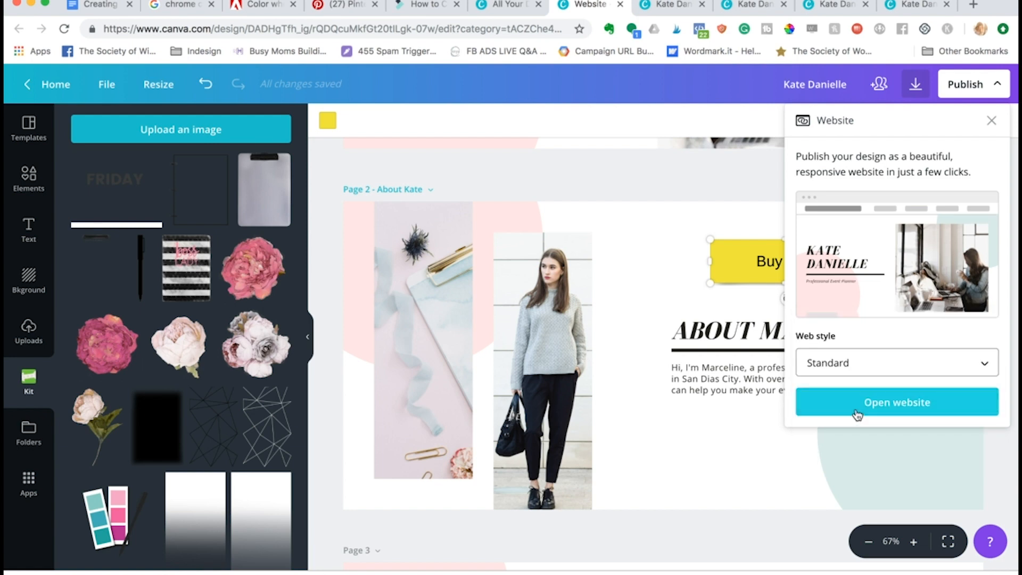
click(896, 402)
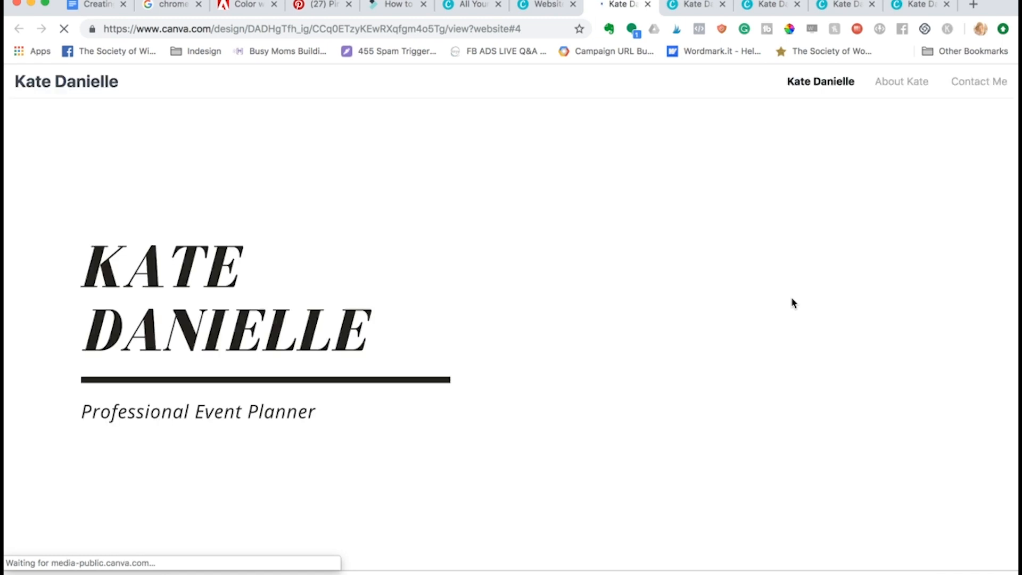
- Visit Contact Me, Kate Danielle and About Kate sections, then follow Buy Here to katedanielle.com
scroll(down, 3)
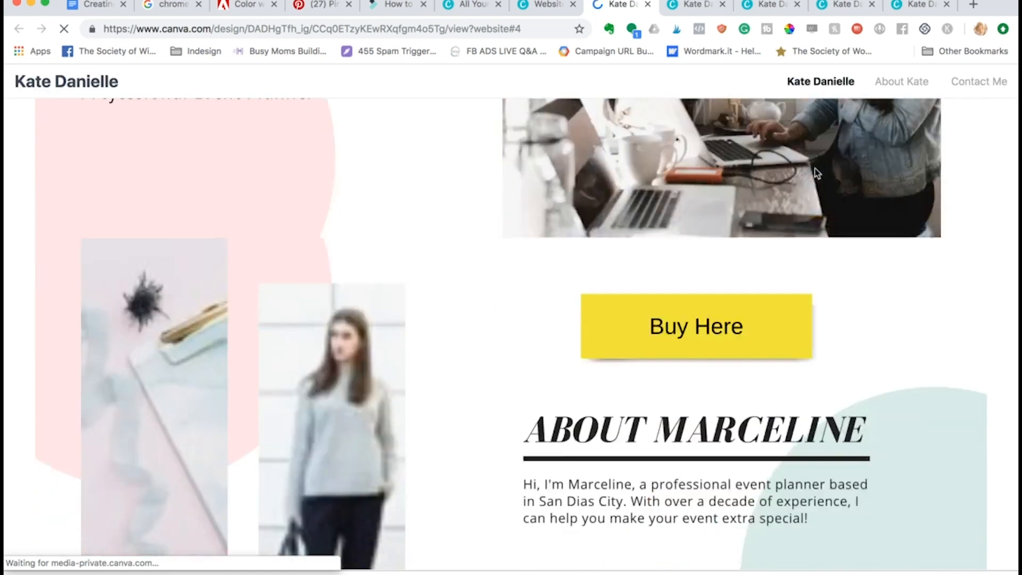
click(977, 81)
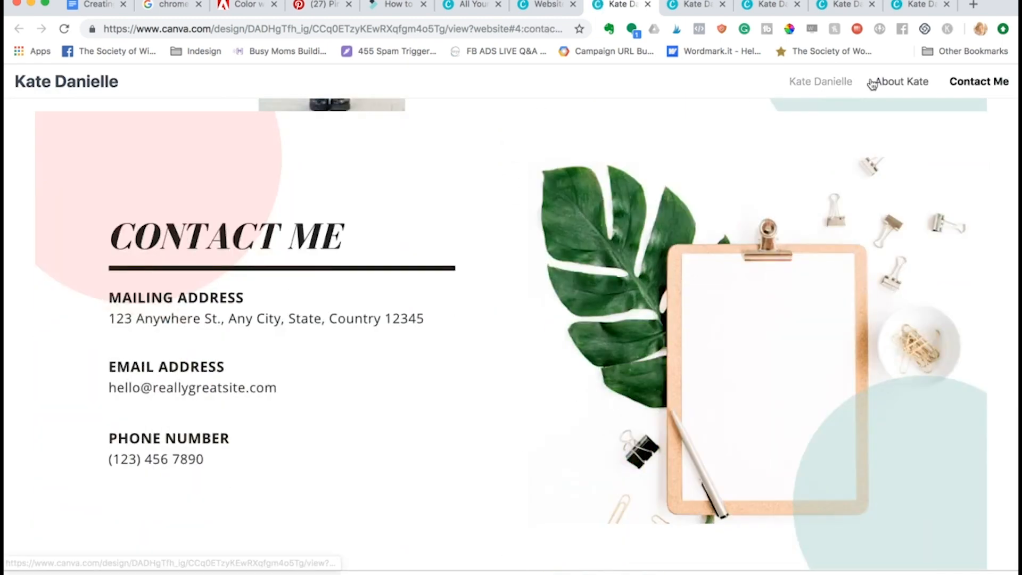
click(821, 82)
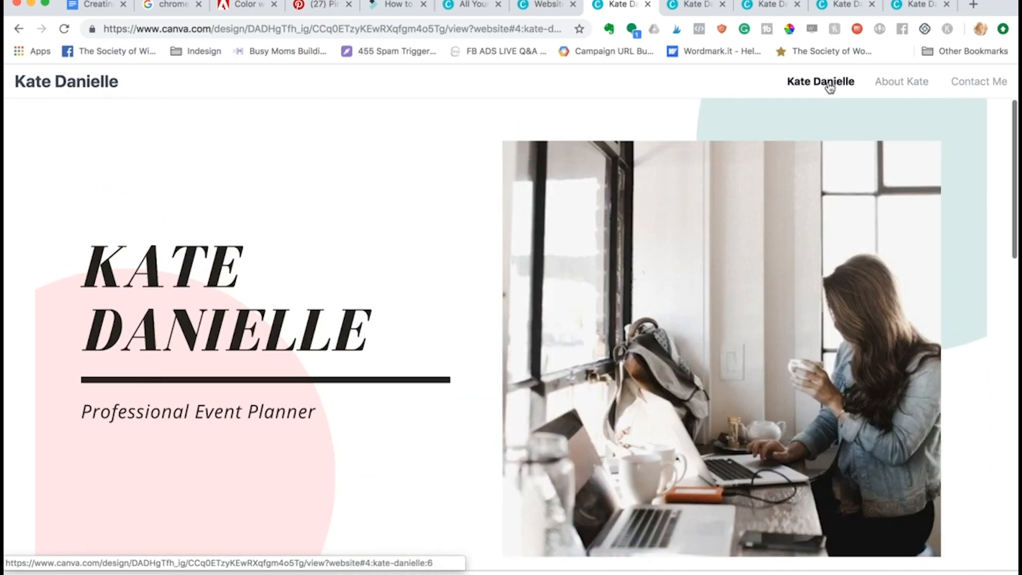
click(902, 82)
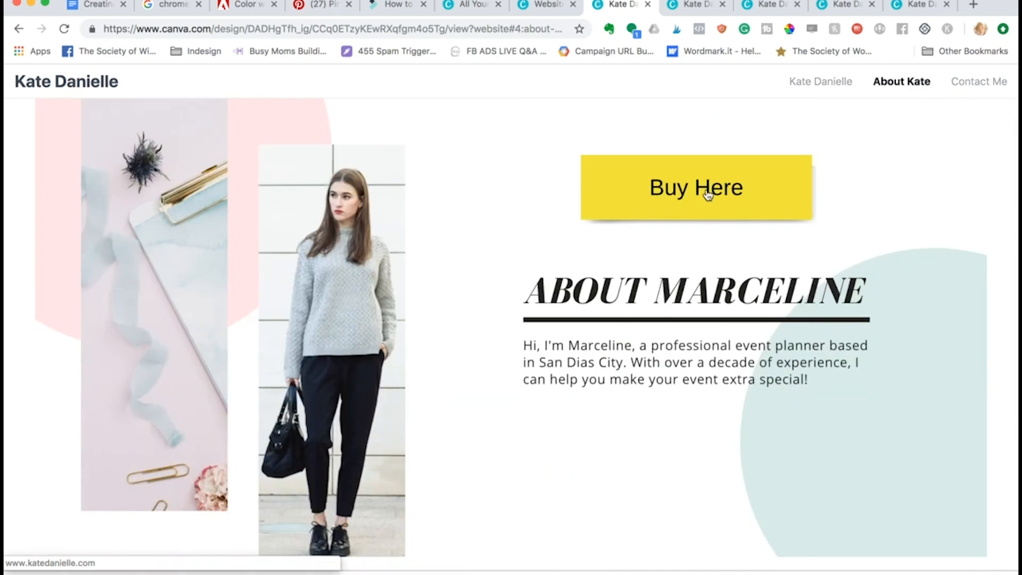
click(696, 188)
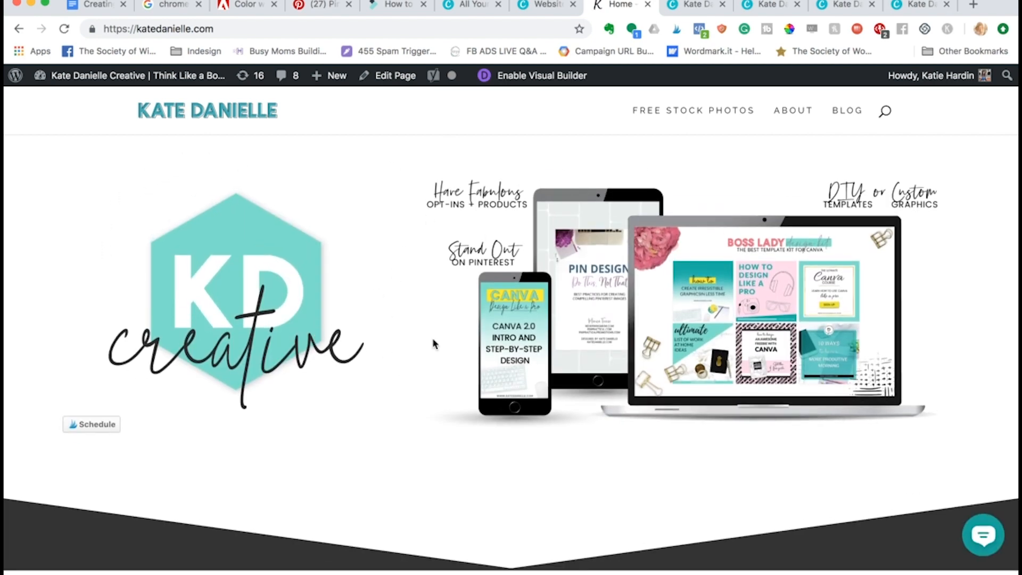
mouse_move(419, 309)
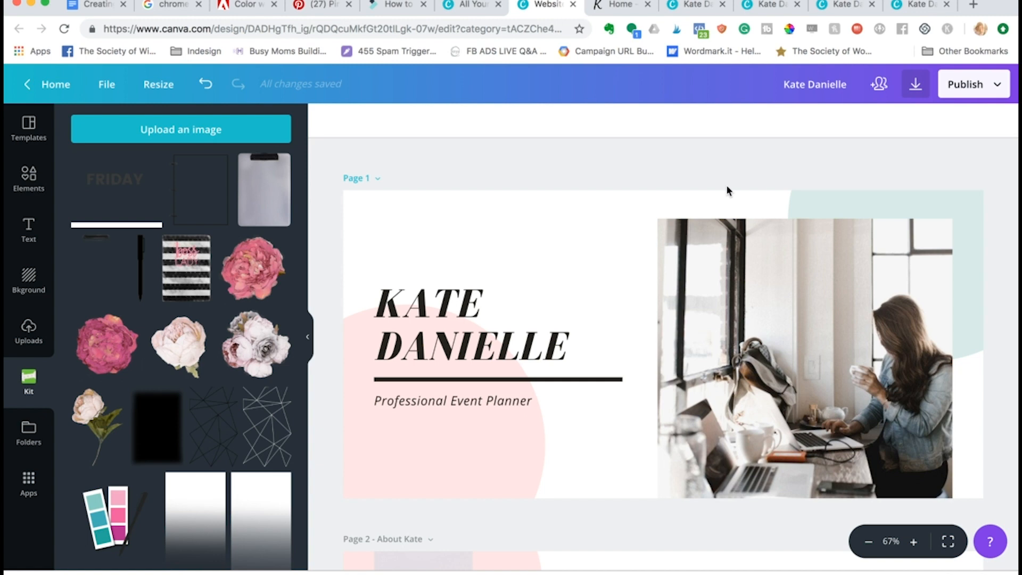
mouse_move(698, 204)
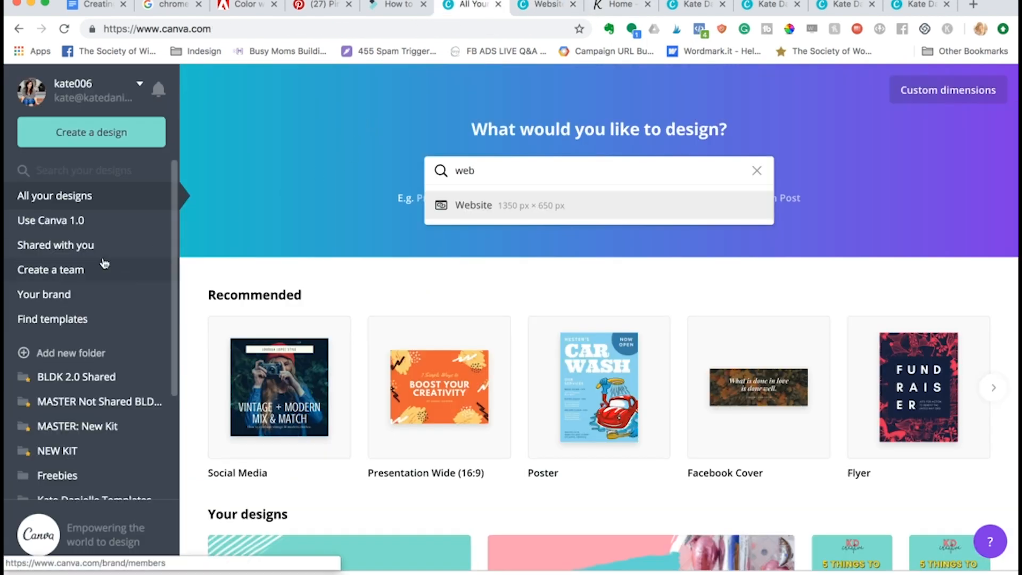
- Return to the editor and browse the Pink Birthday Events Website template pages
click(544, 5)
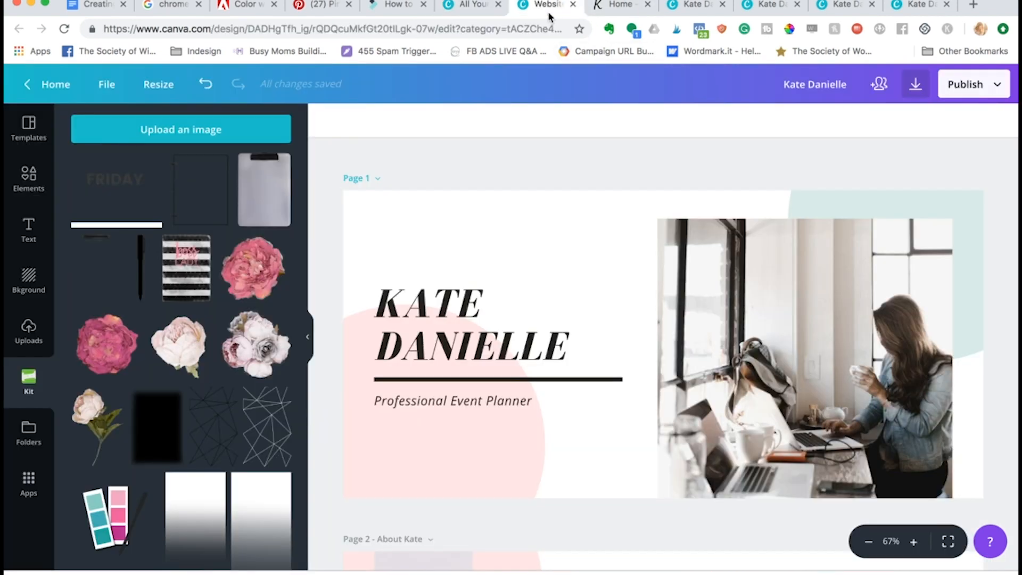
click(27, 129)
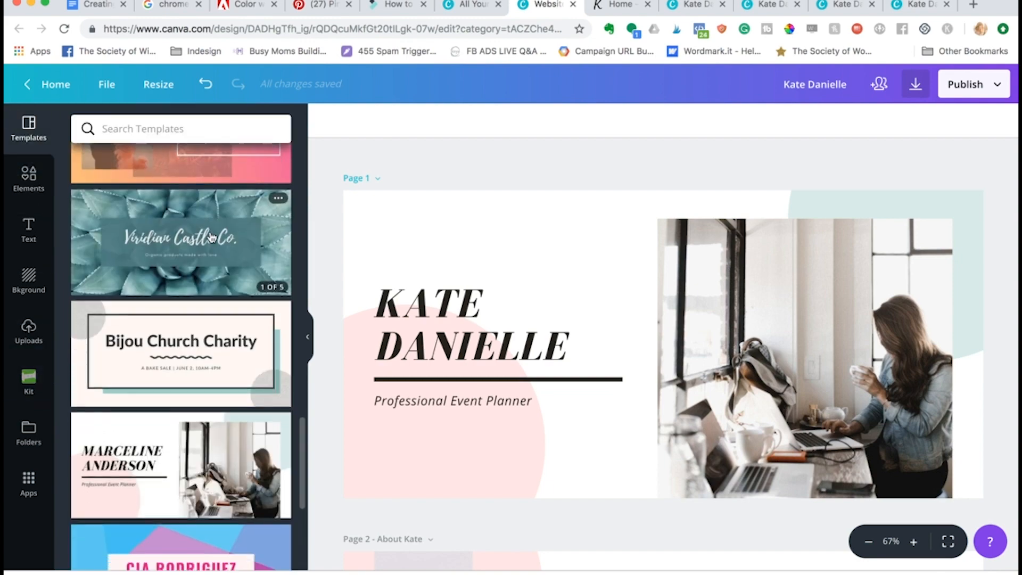
click(181, 242)
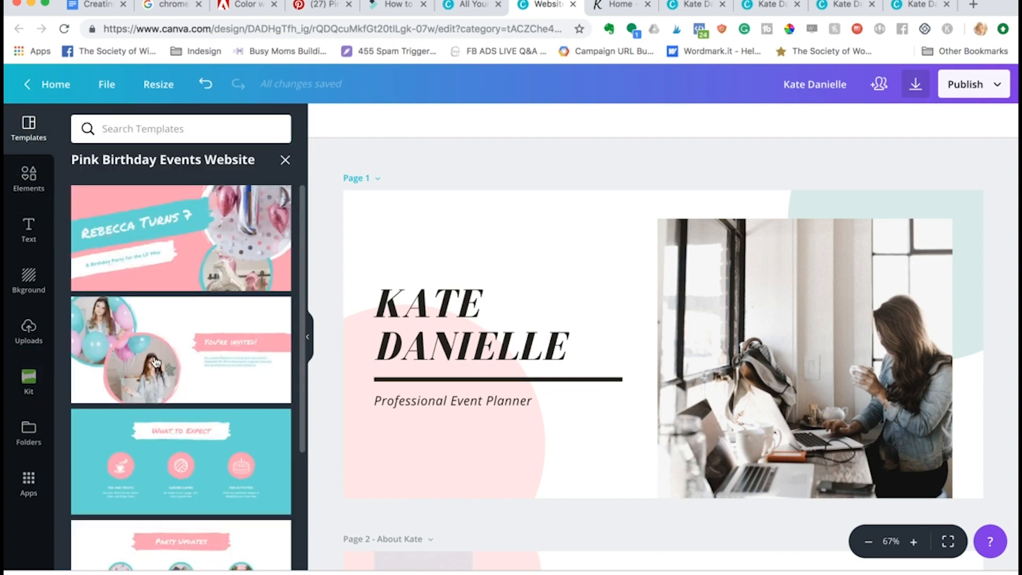
scroll(down, 3)
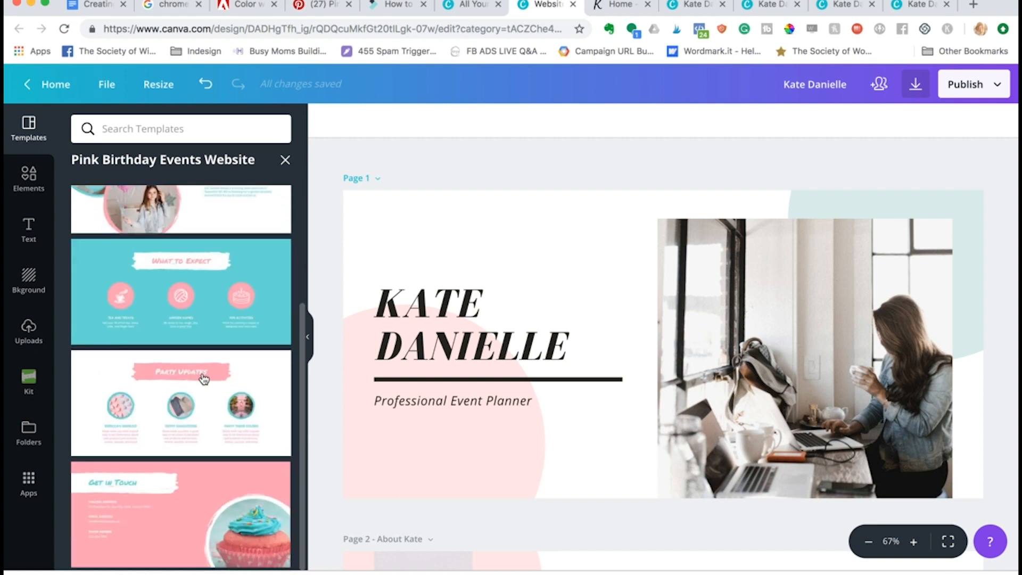